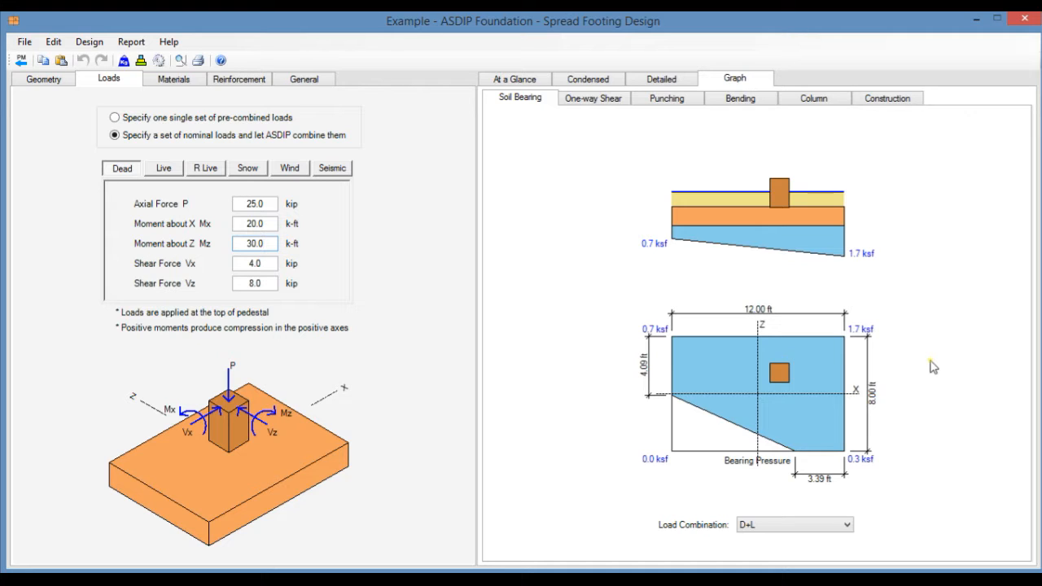
Show the Geometry inputs with the steel column on a 16 × 16 in pedestal, offset 18 in
left_click(254, 244)
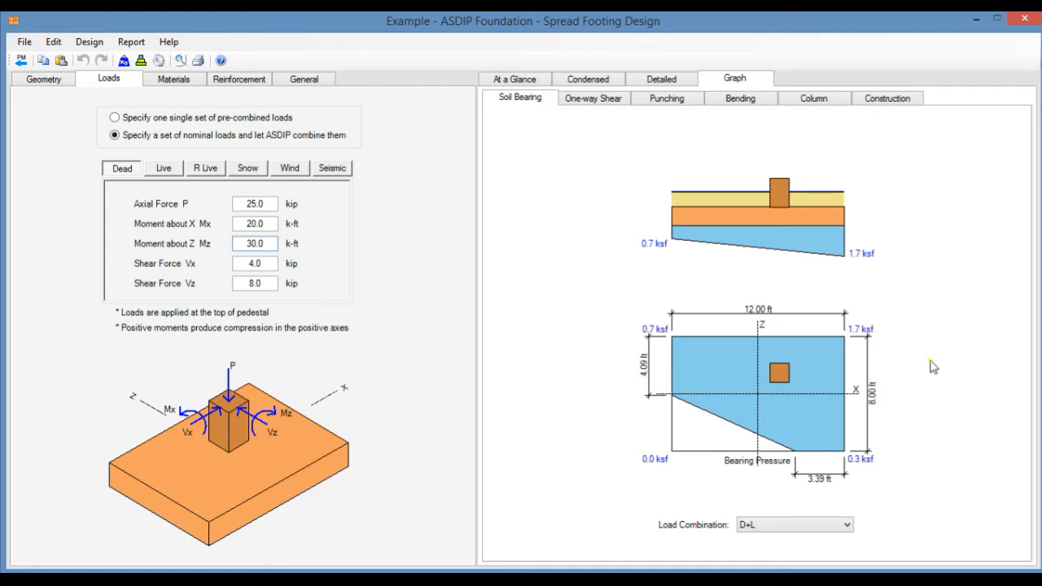
left_click(254, 245)
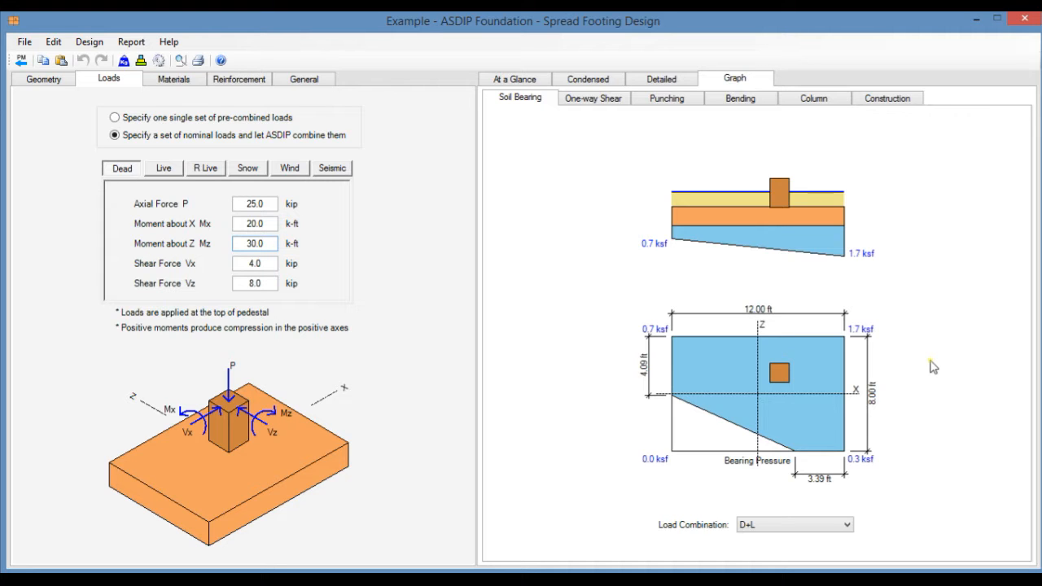
left_click(43, 78)
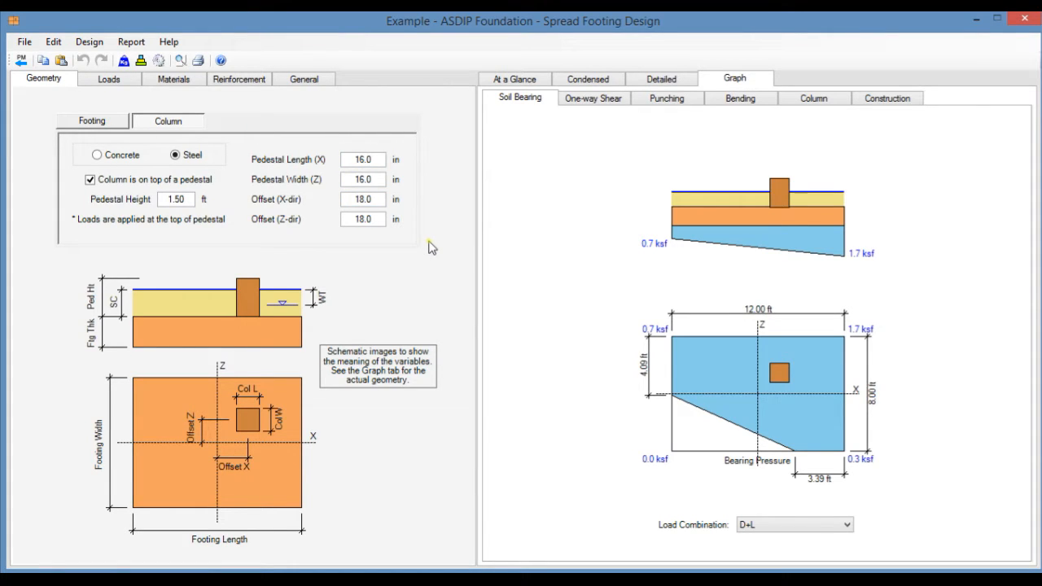
Show the Footing inputs: 12.00 × 8.00 ft, 16.0 in thick, 1 ft soil cover, 2 ft water table
left_click(92, 121)
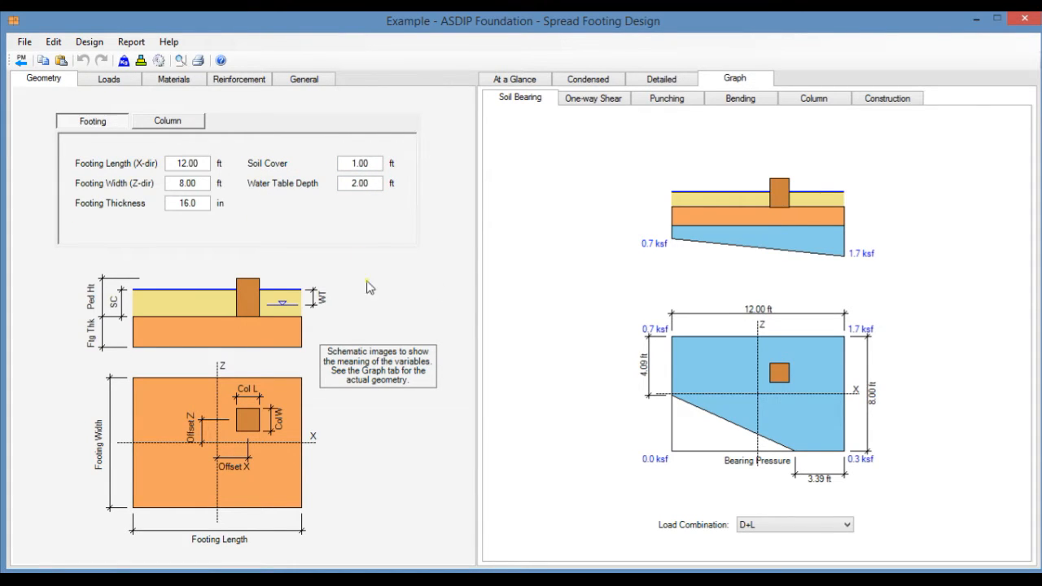
mouse_move(612, 256)
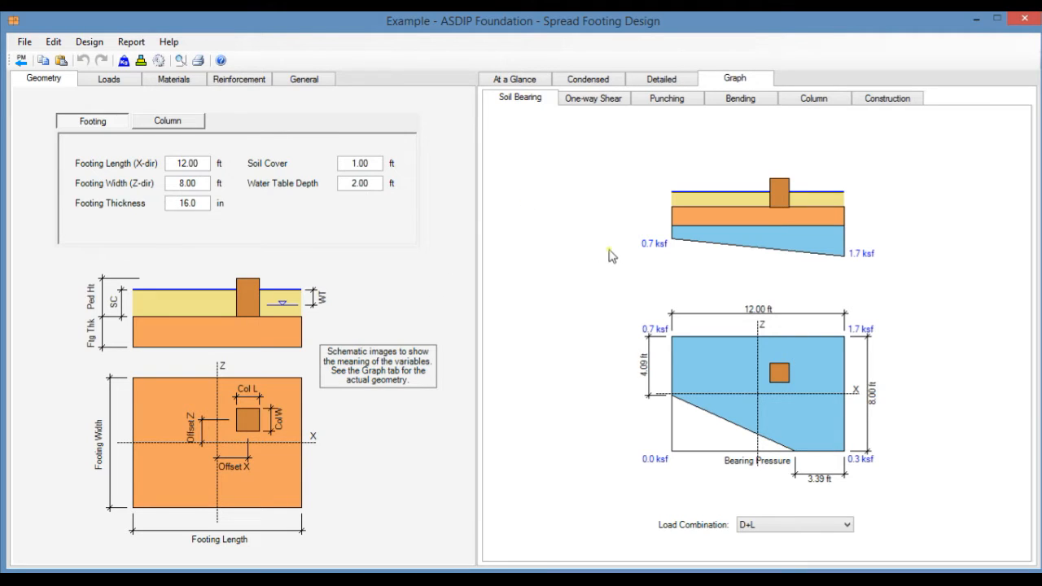
mouse_move(329, 231)
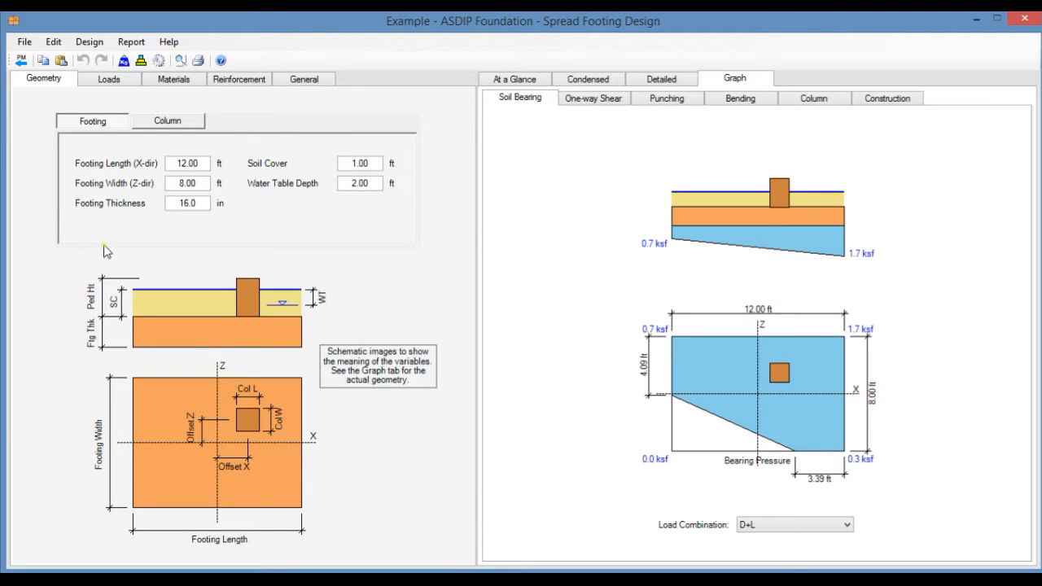
mouse_move(113, 189)
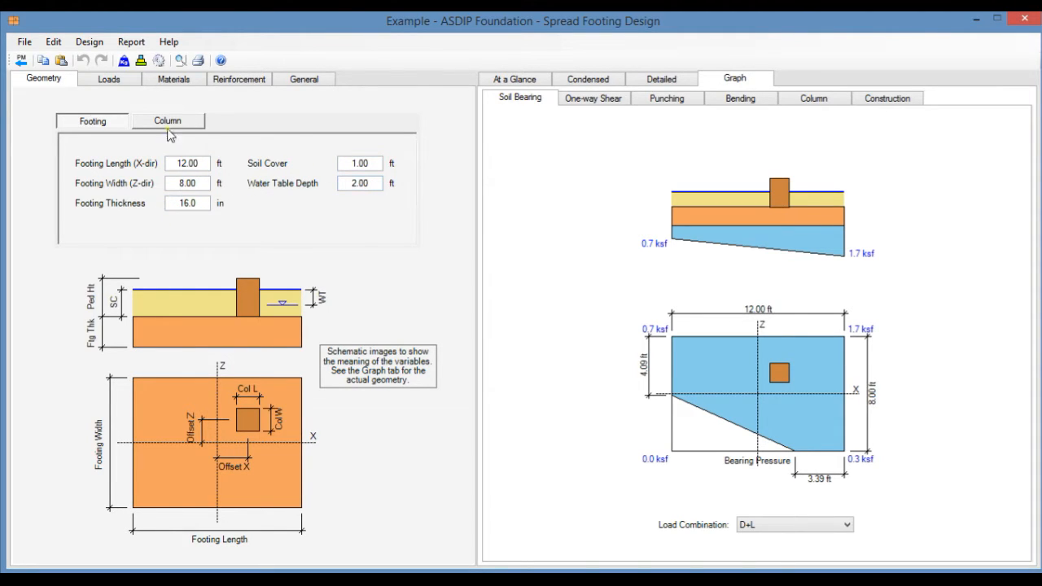
Switch the column to a 16 × 16 in concrete column with no pedestal, giving 1.5 ksf peak bearing
left_click(167, 121)
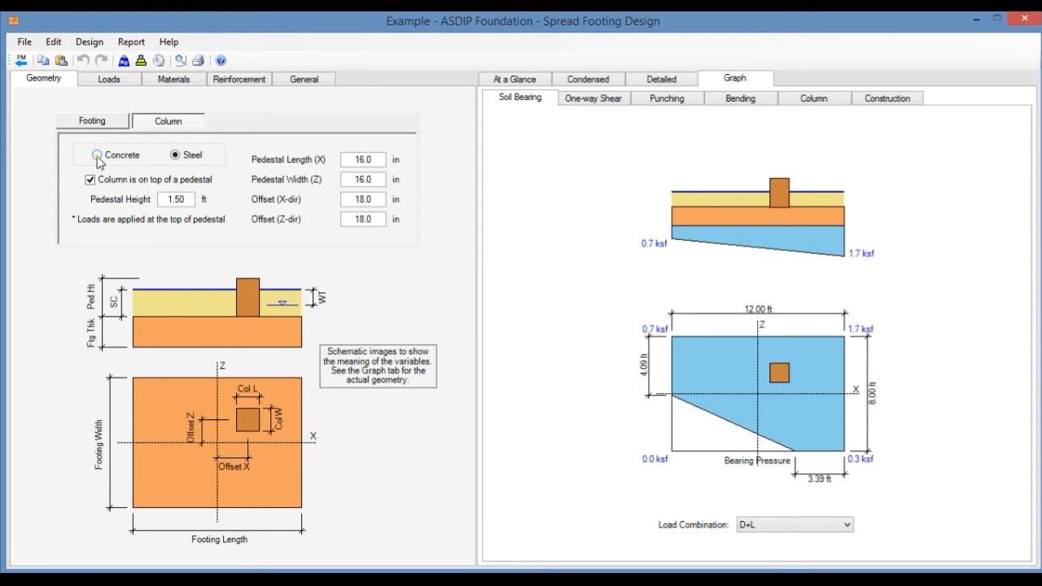
left_click(98, 156)
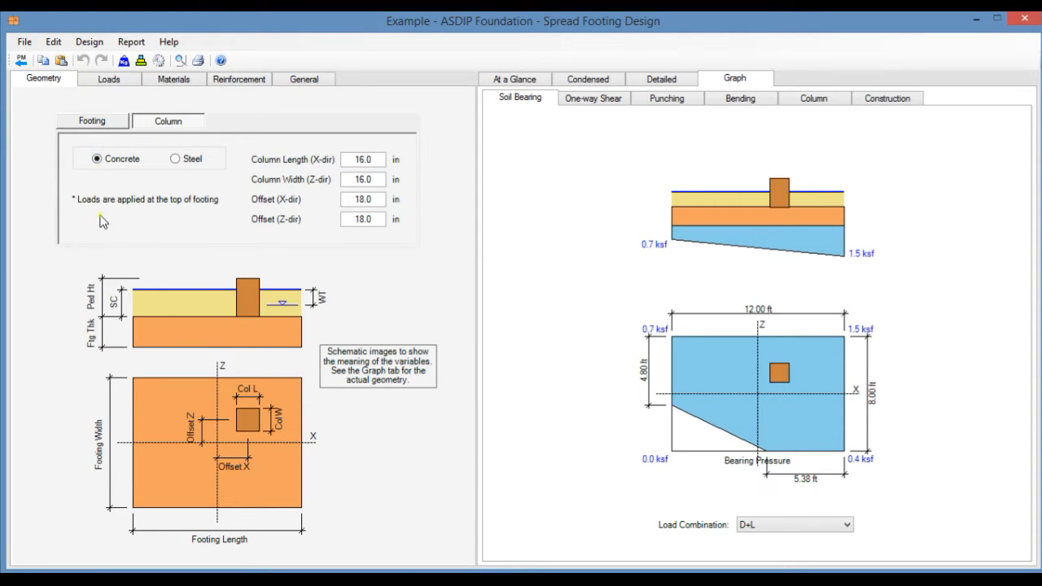
mouse_move(107, 213)
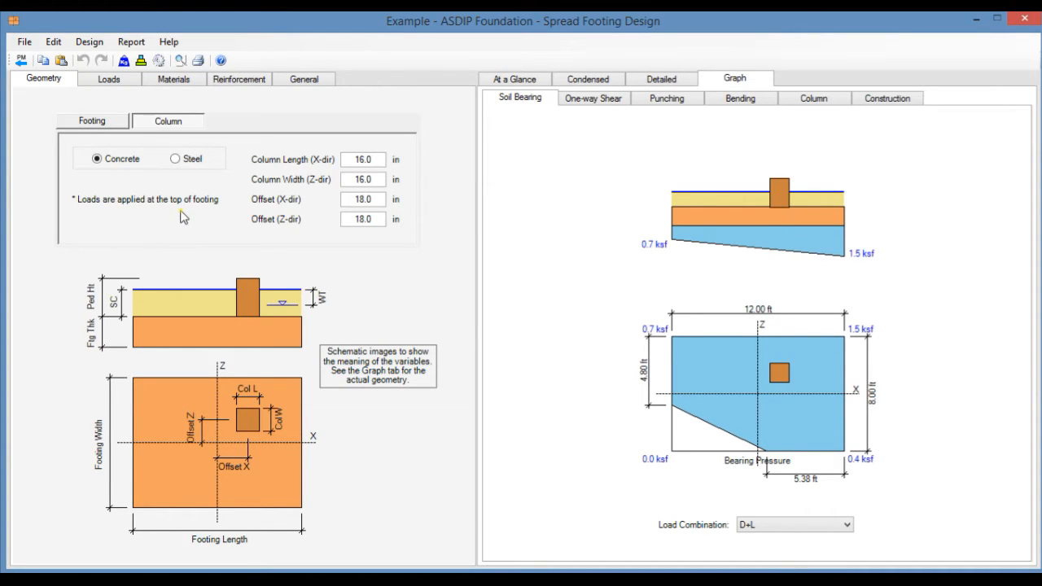
mouse_move(329, 188)
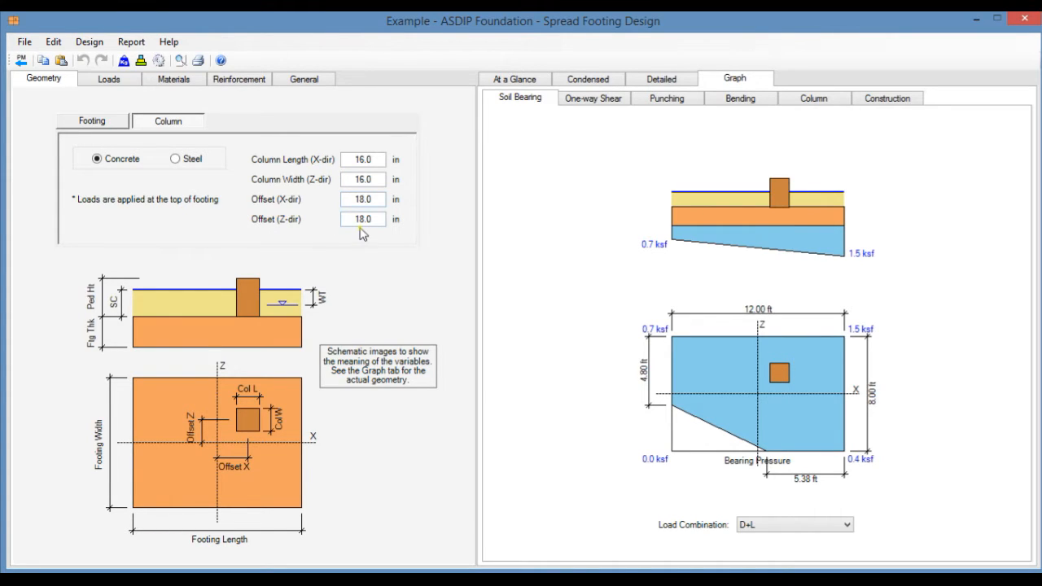
left_click(361, 219)
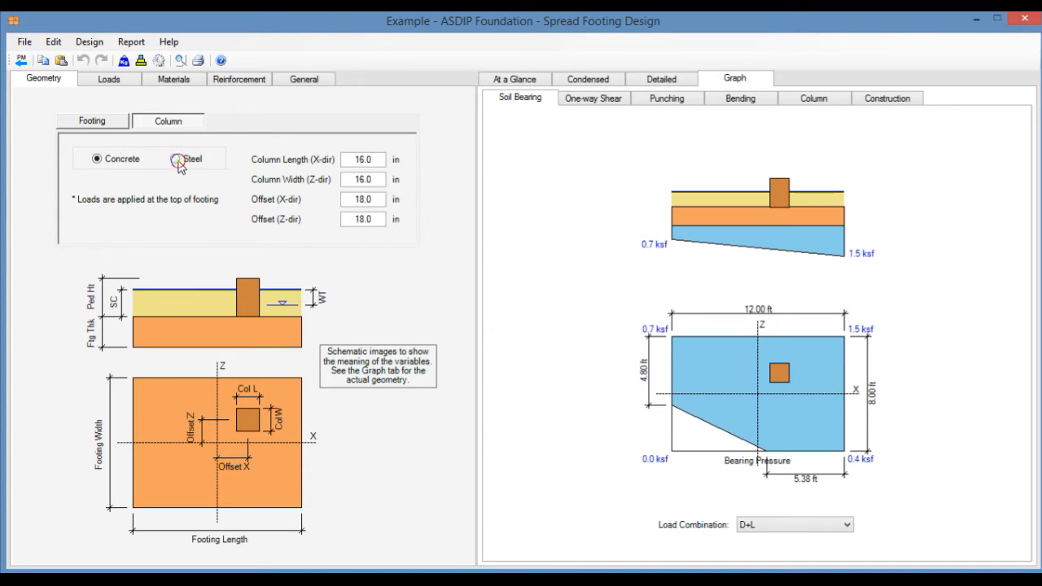
Switch the column back to steel on the 1.50 ft pedestal, restoring 1.7 ksf peak bearing
left_click(176, 155)
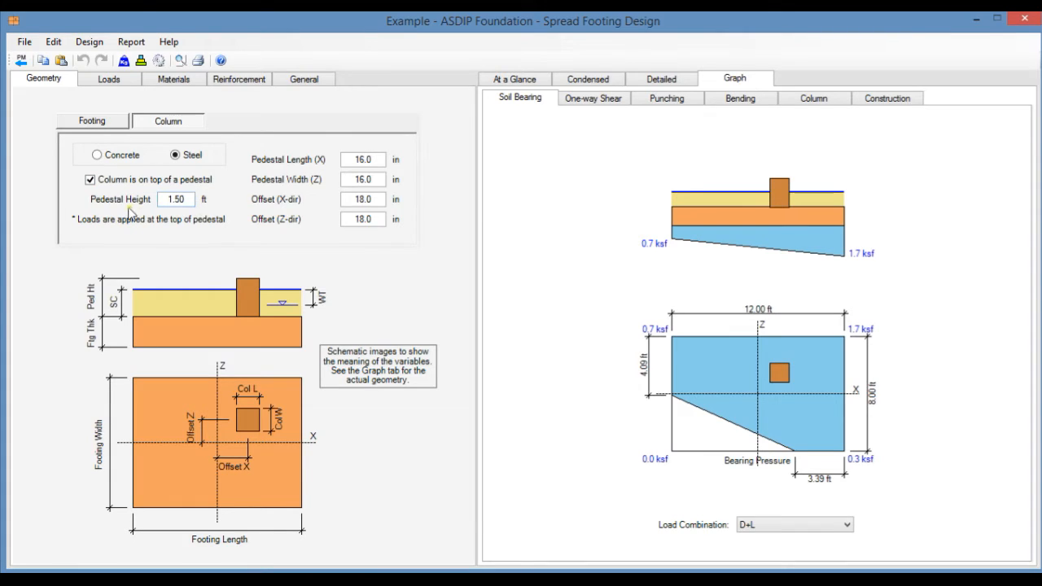
mouse_move(276, 172)
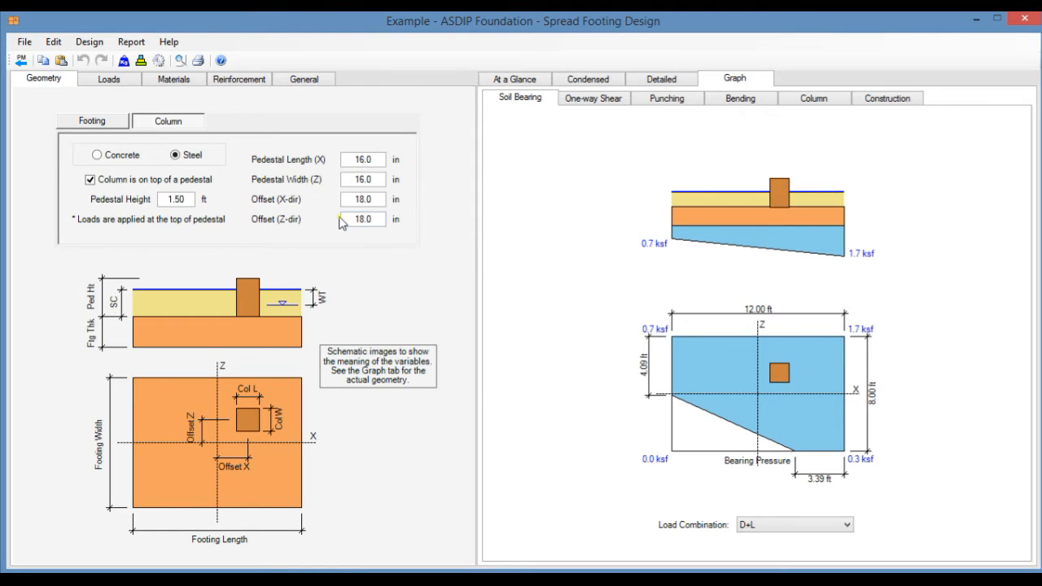
mouse_move(169, 237)
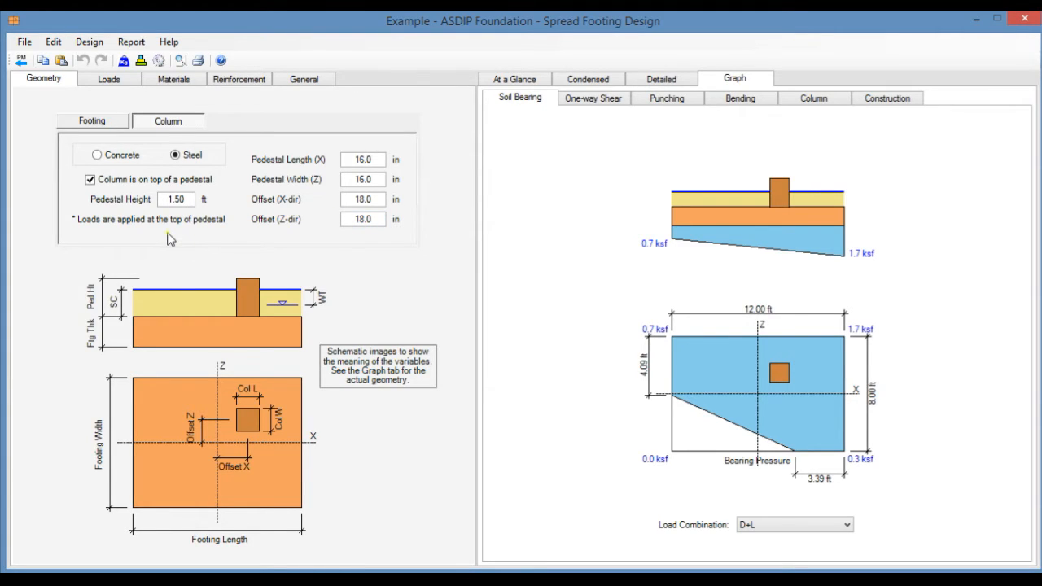
mouse_move(217, 231)
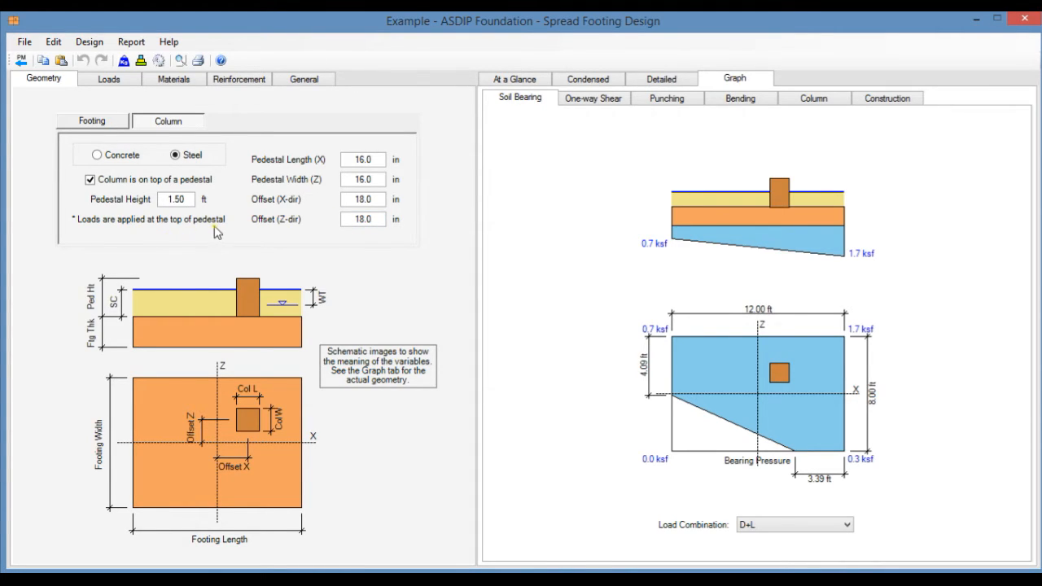
Show the dead load inputs: 25 kip axial, 20 and 30 k-ft moments, 4 and 8 kip shears
left_click(107, 78)
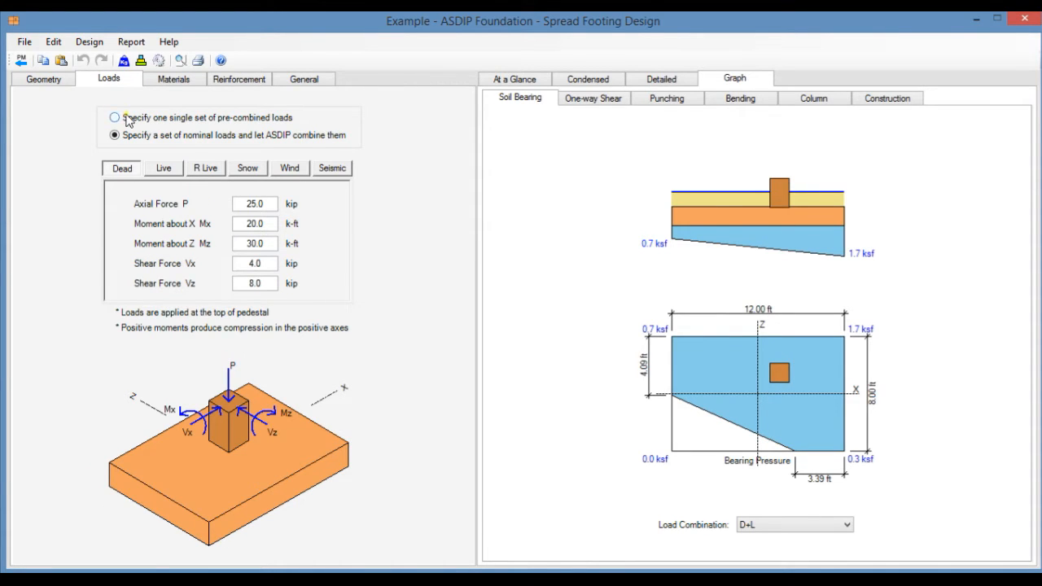
left_click(114, 117)
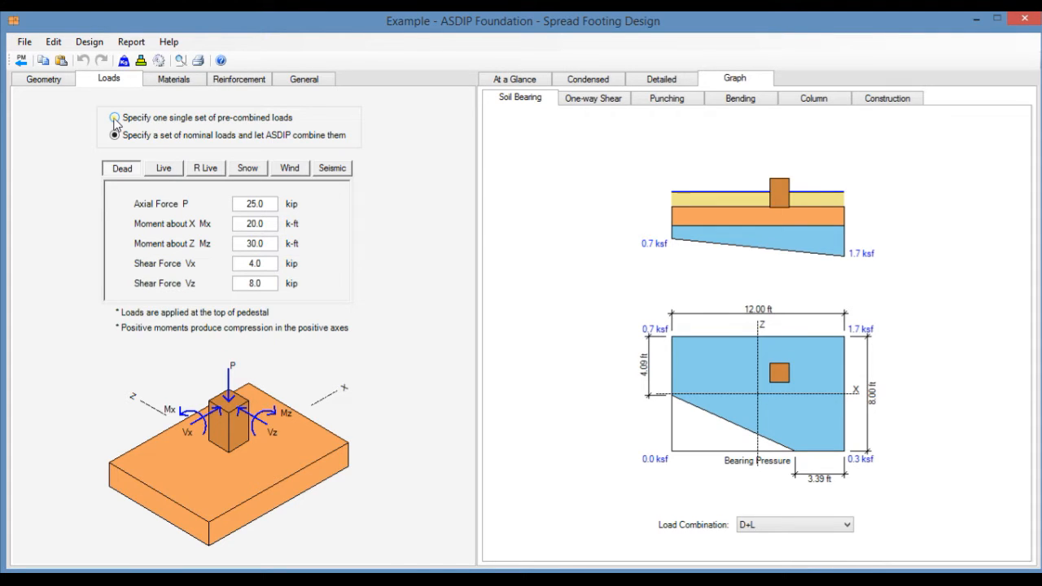
left_click(114, 135)
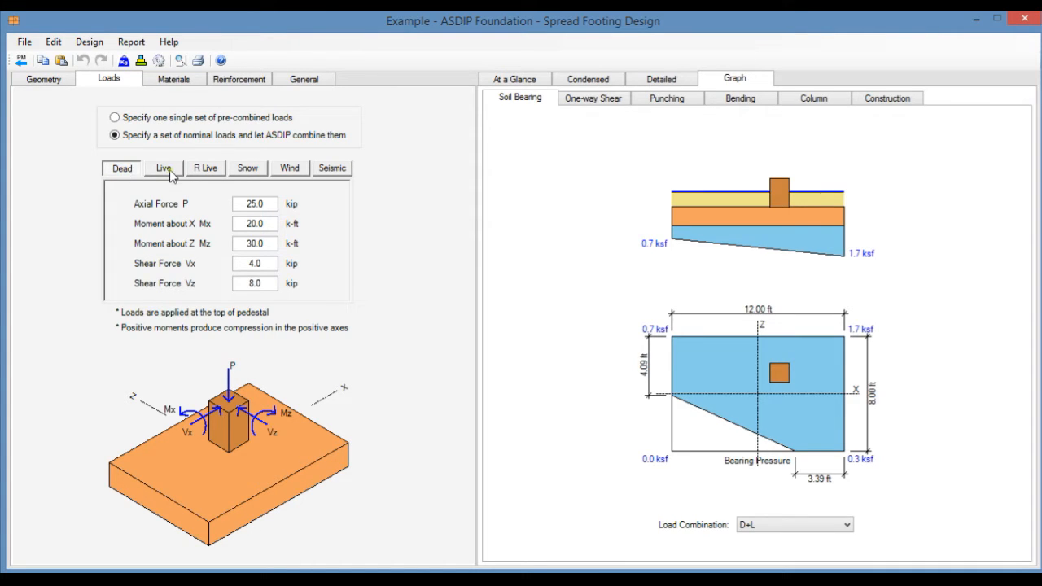
mouse_move(277, 171)
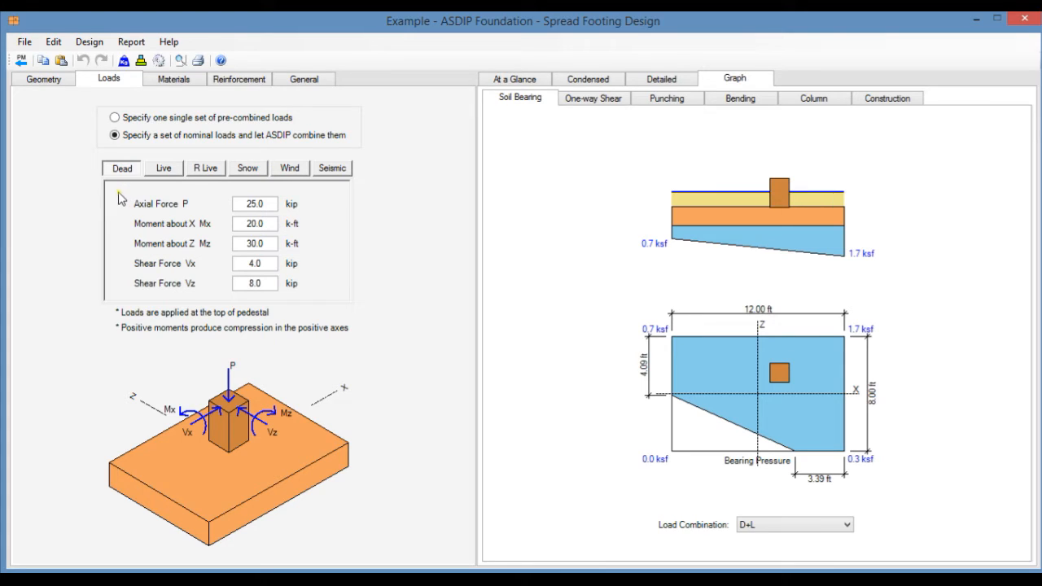
mouse_move(162, 228)
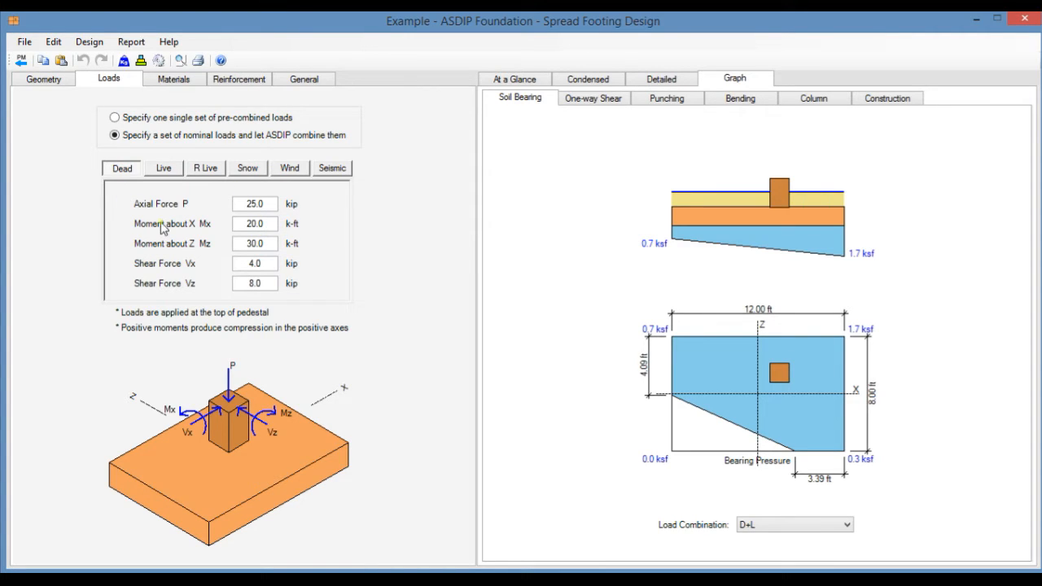
mouse_move(180, 232)
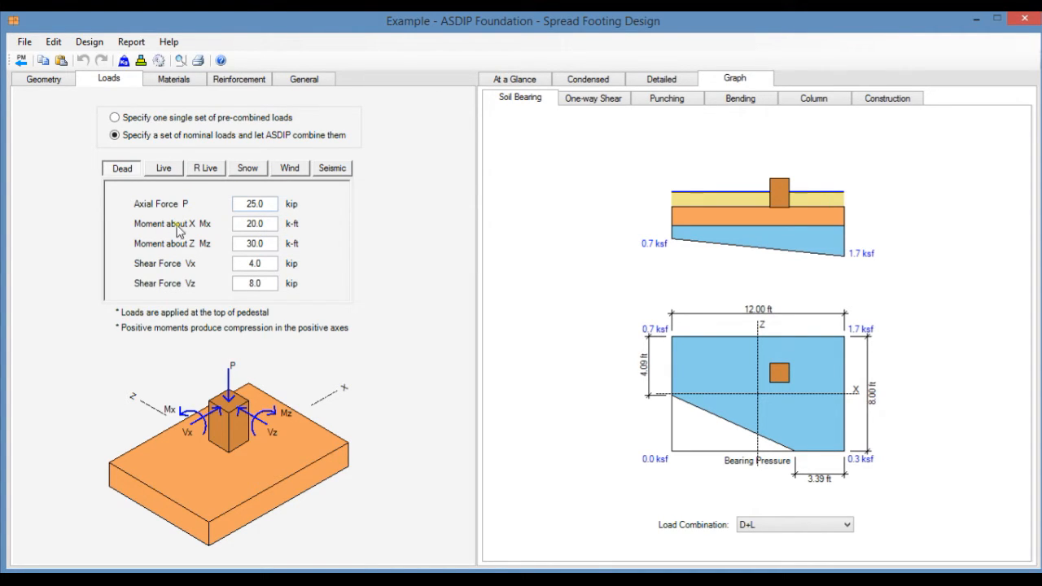
mouse_move(128, 262)
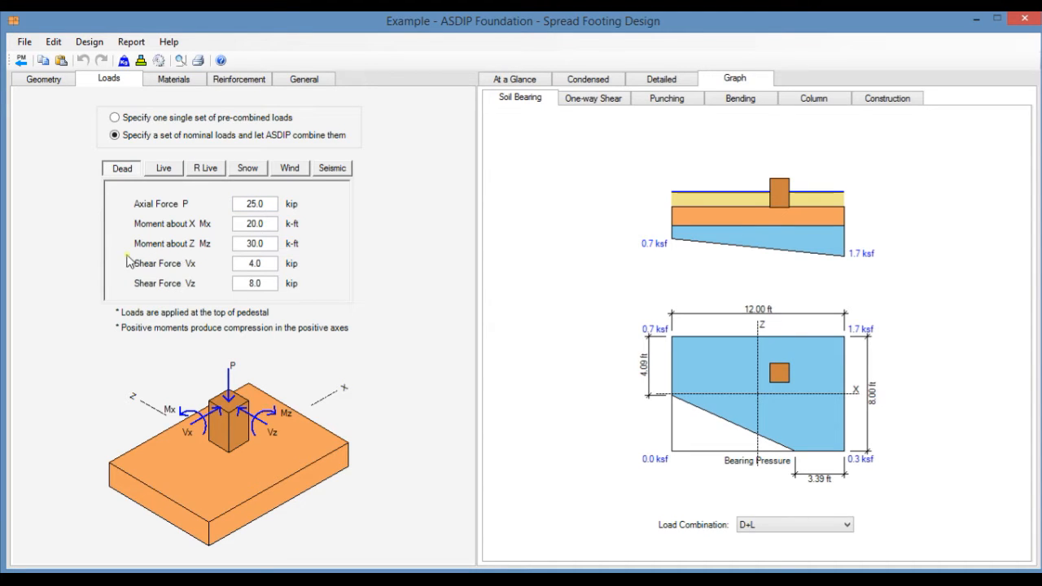
mouse_move(195, 296)
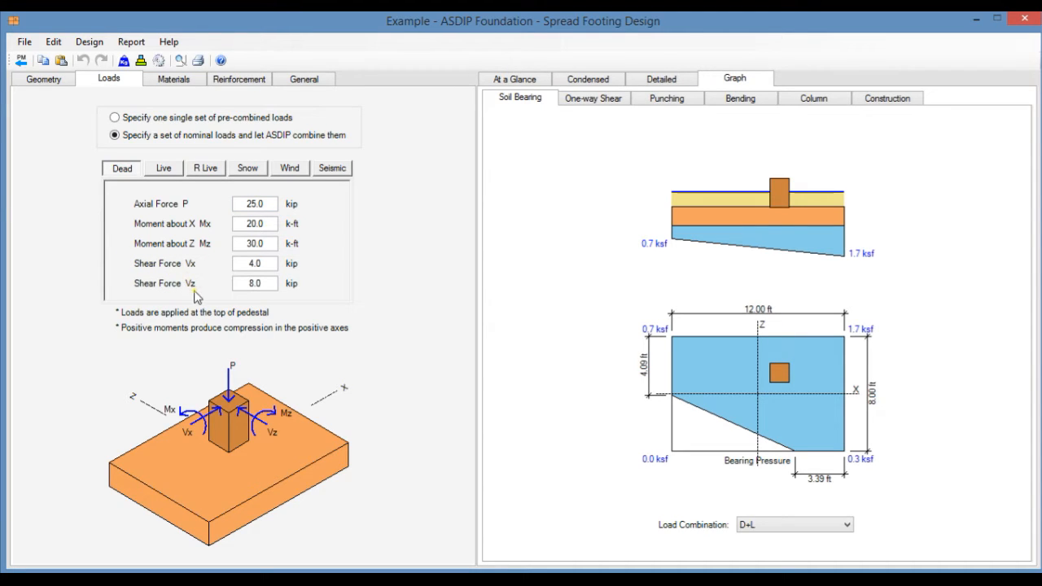
left_click(254, 284)
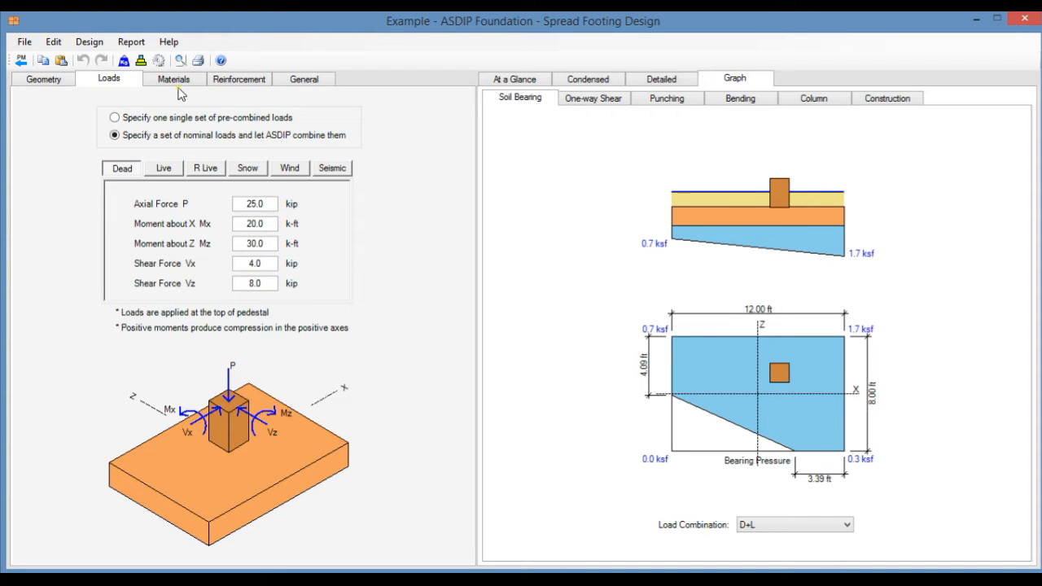
Show the soil material inputs: 3.0 ksf allowable, 0.45 friction, 28° angle, 110 pcf cover
left_click(172, 79)
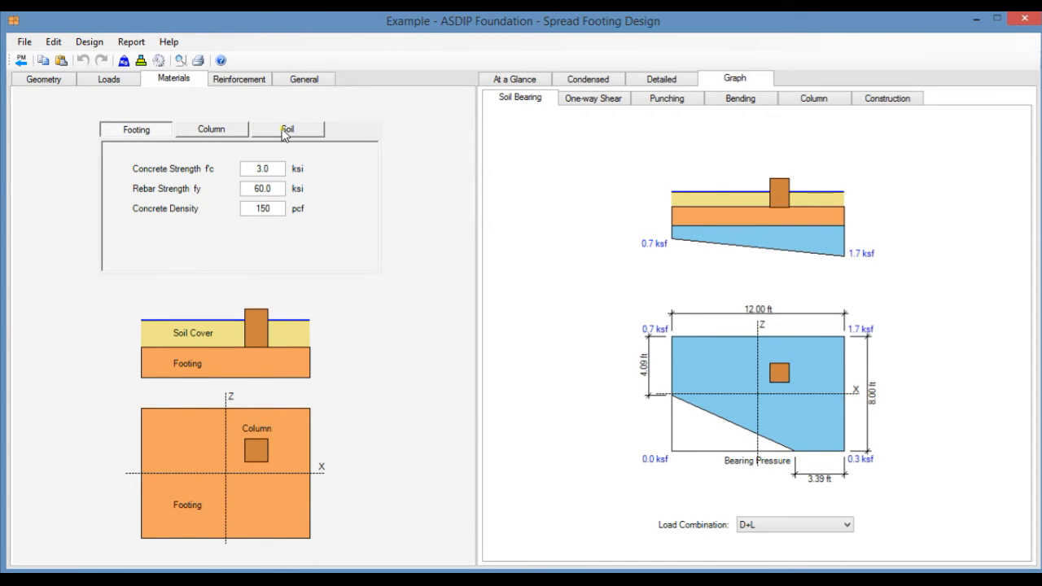
left_click(287, 128)
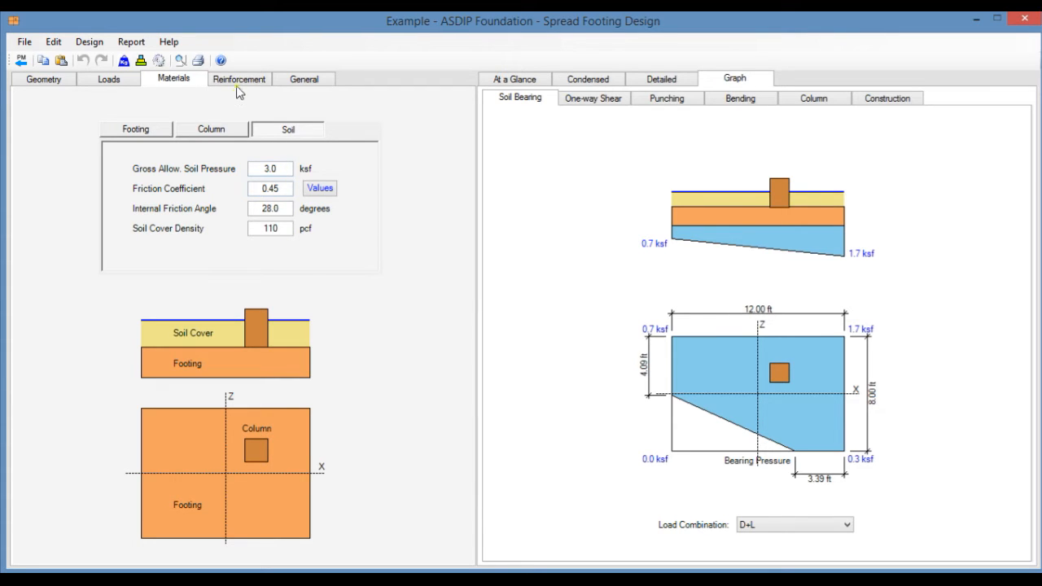
Show the reinforcement inputs: bottom X and Z bars #6 at 12 with 3.0 in cover
left_click(237, 79)
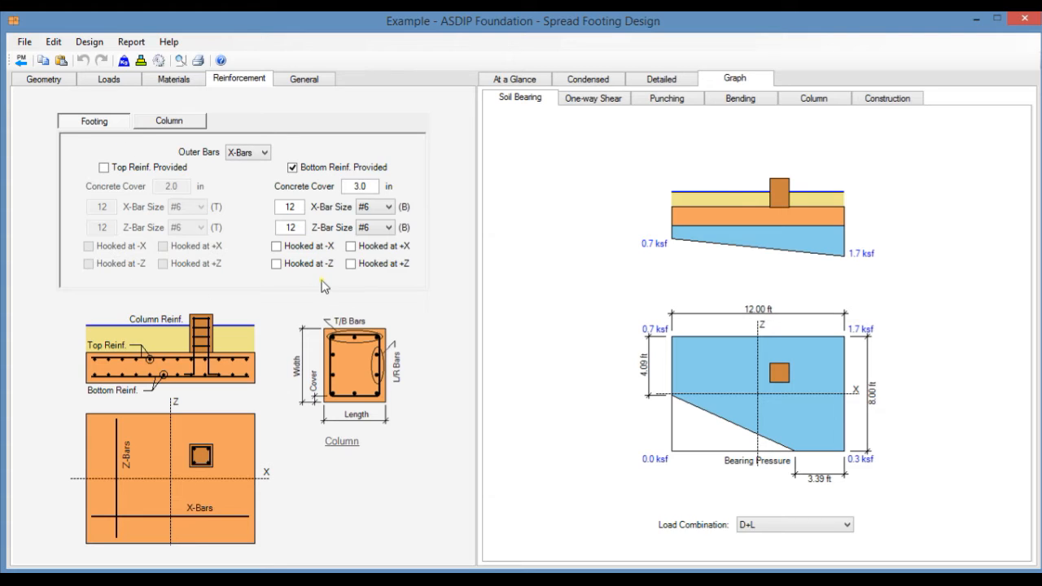
mouse_move(204, 207)
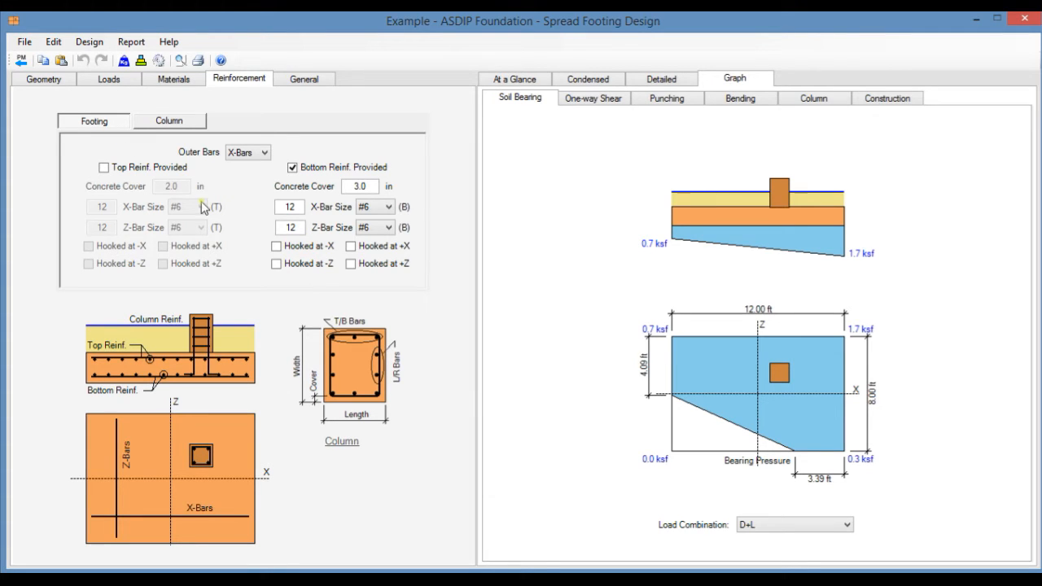
mouse_move(118, 210)
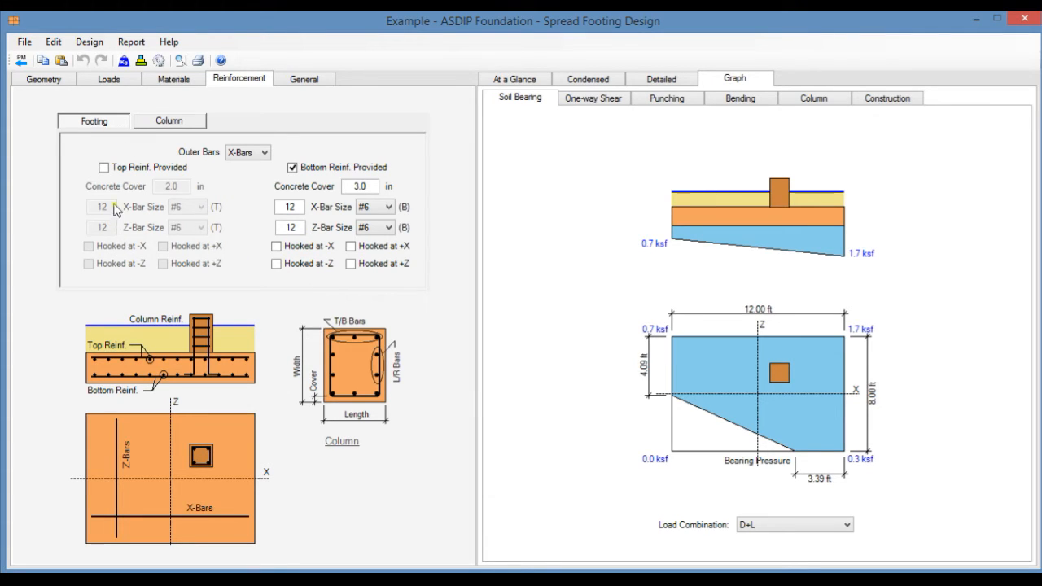
mouse_move(257, 364)
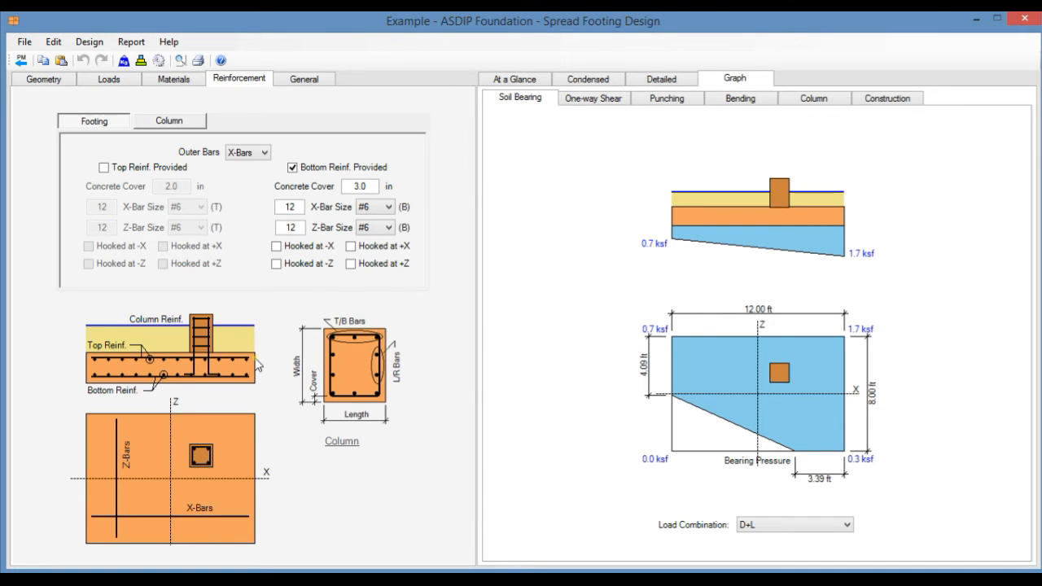
mouse_move(438, 201)
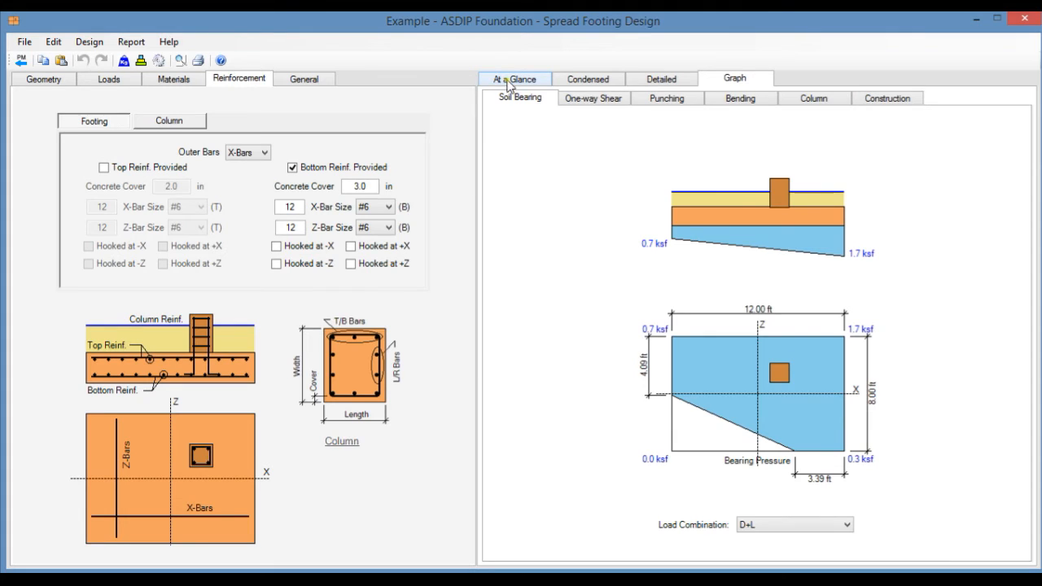
Show the At a Glance summary with bearing, stability, shear, load transfer, column and reinforcement OK
left_click(515, 78)
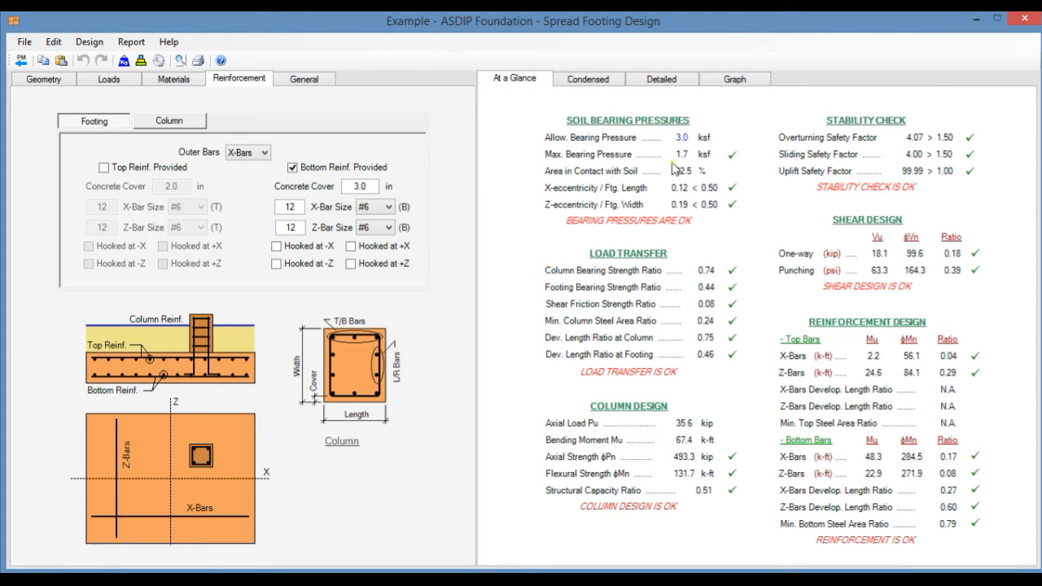
mouse_move(757, 139)
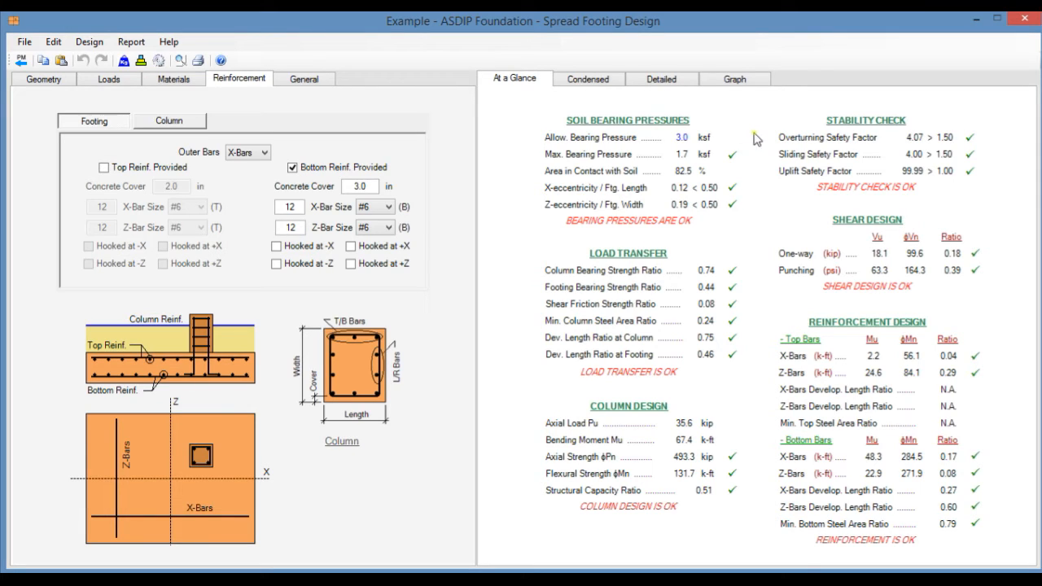
mouse_move(718, 433)
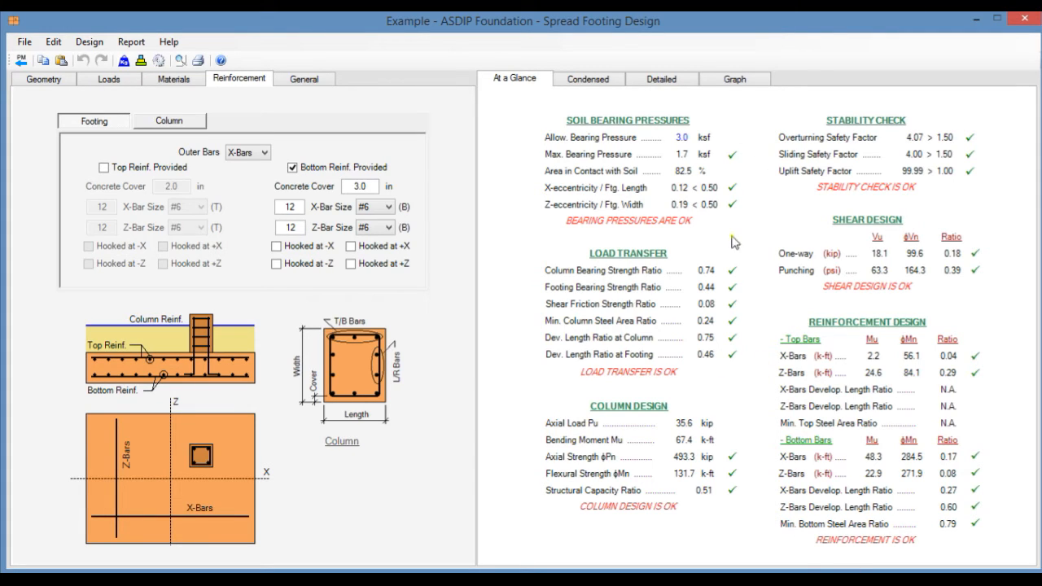
mouse_move(615, 147)
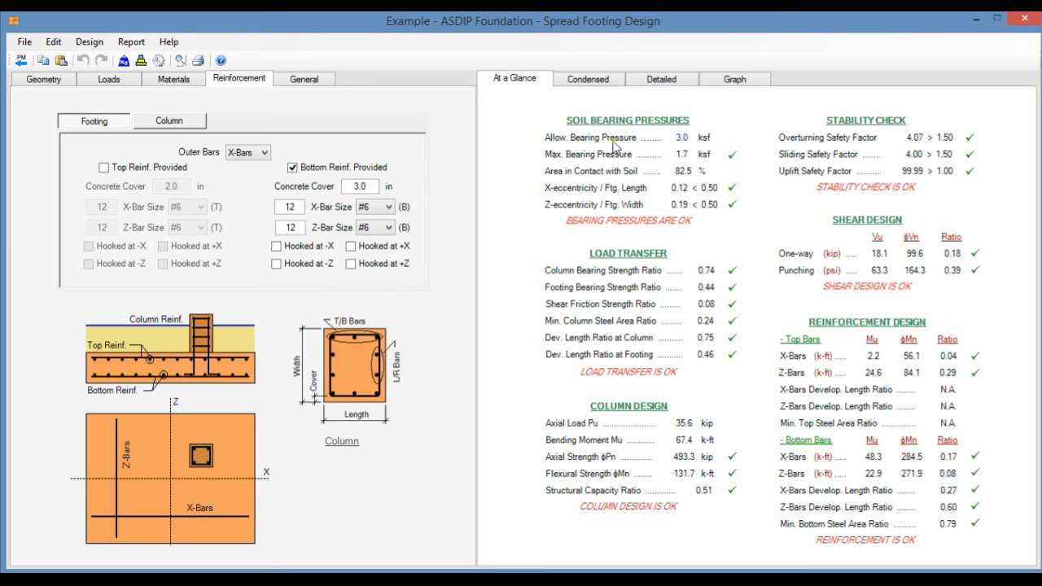
mouse_move(616, 337)
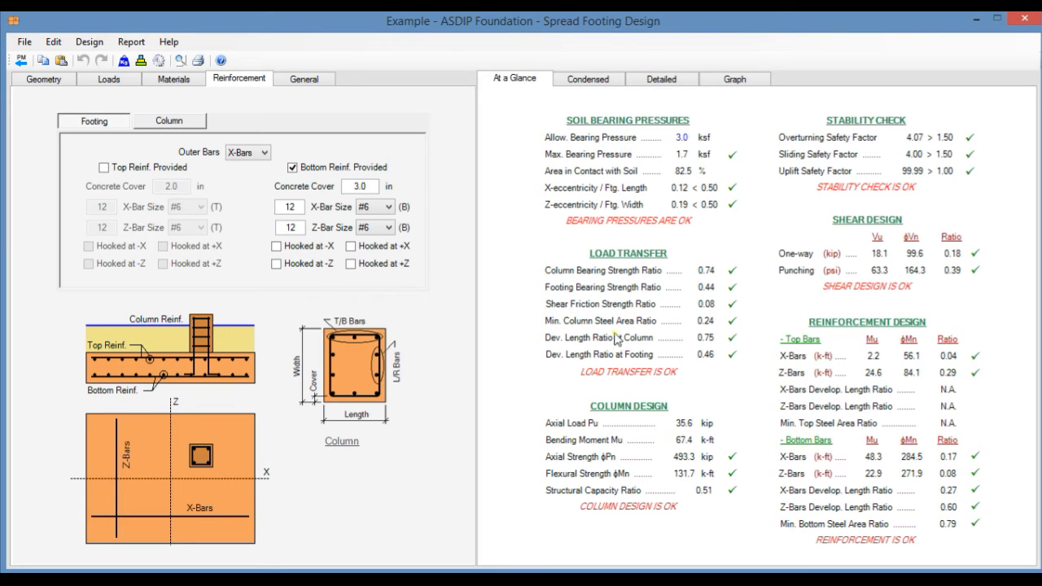
mouse_move(877, 140)
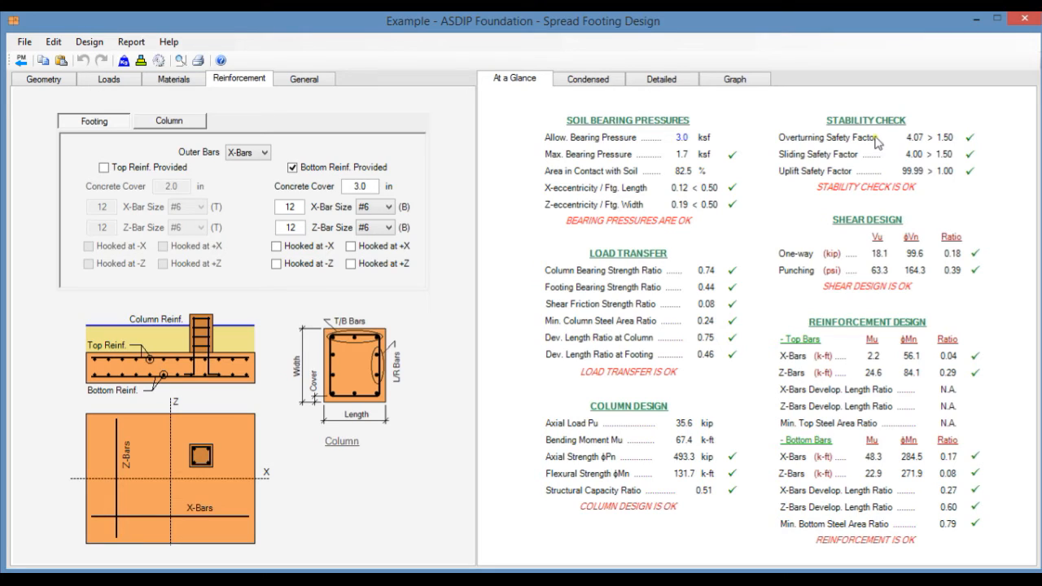
mouse_move(840, 365)
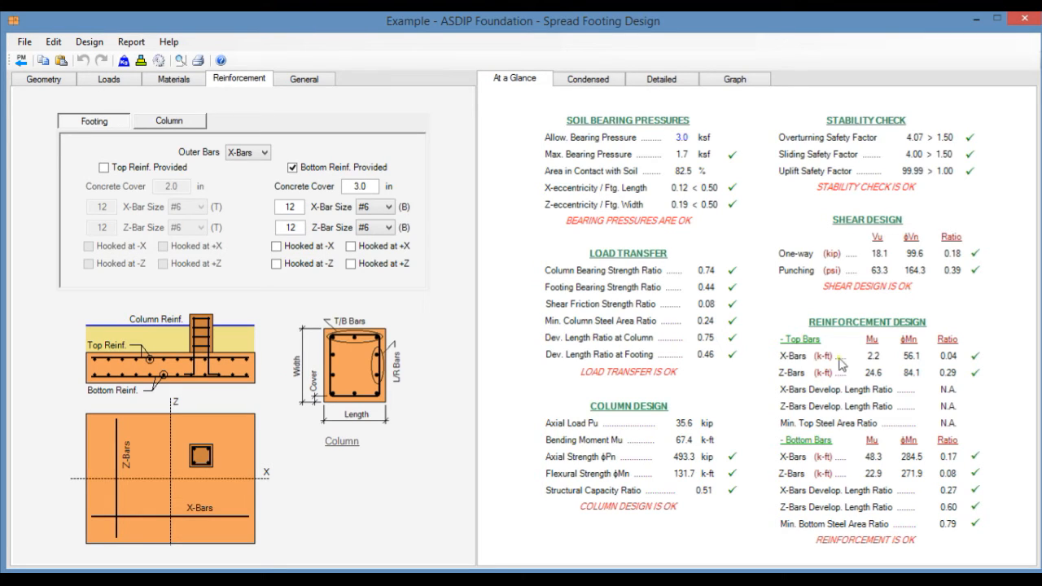
mouse_move(739, 297)
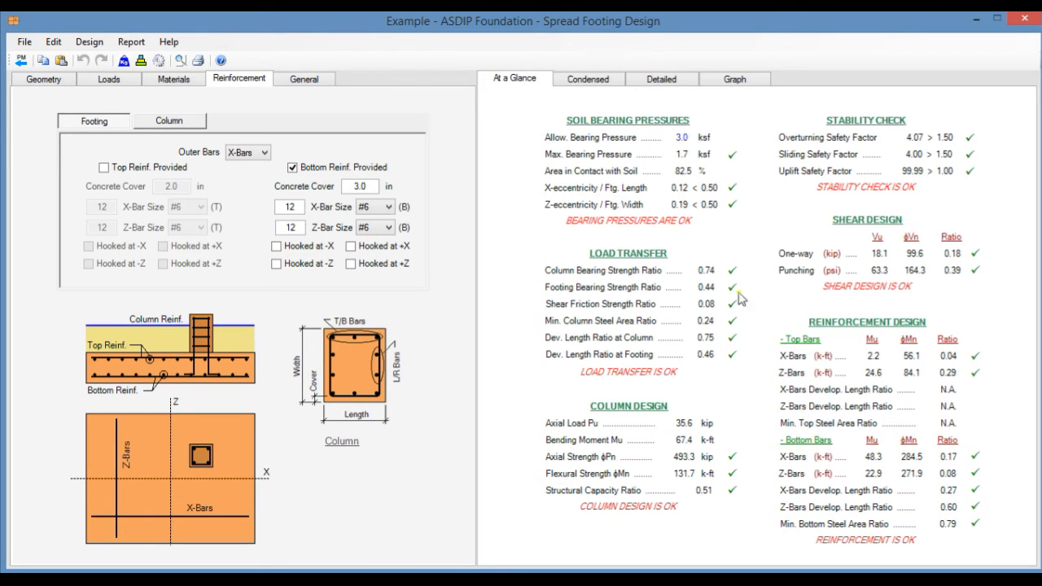
mouse_move(838, 294)
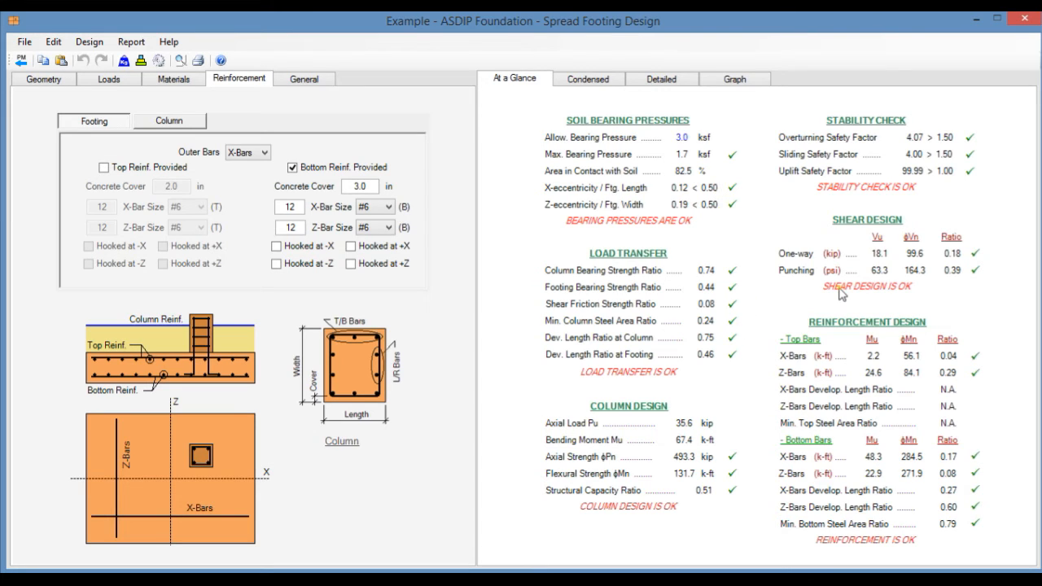
mouse_move(996, 441)
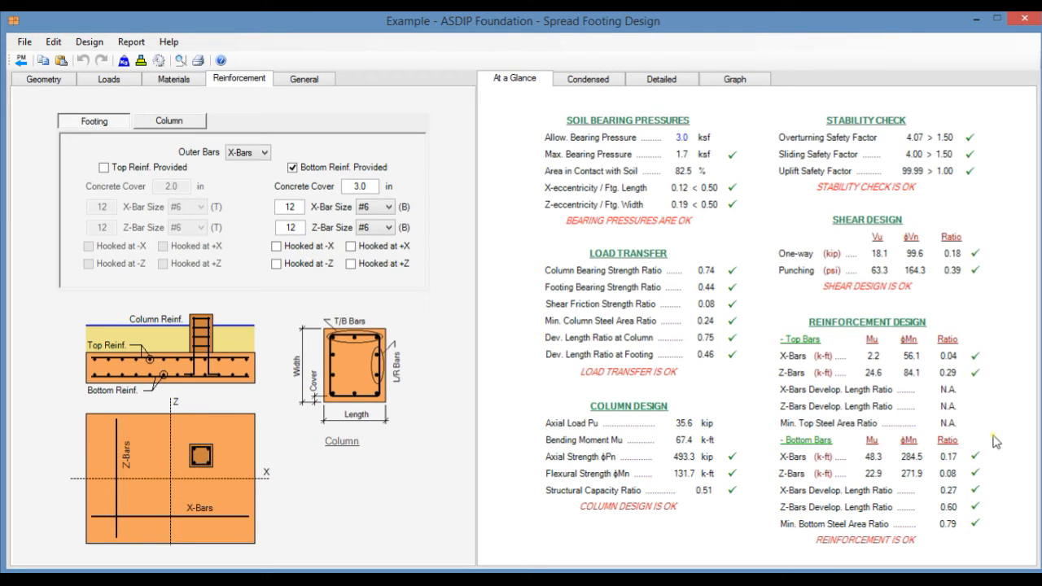
mouse_move(990, 485)
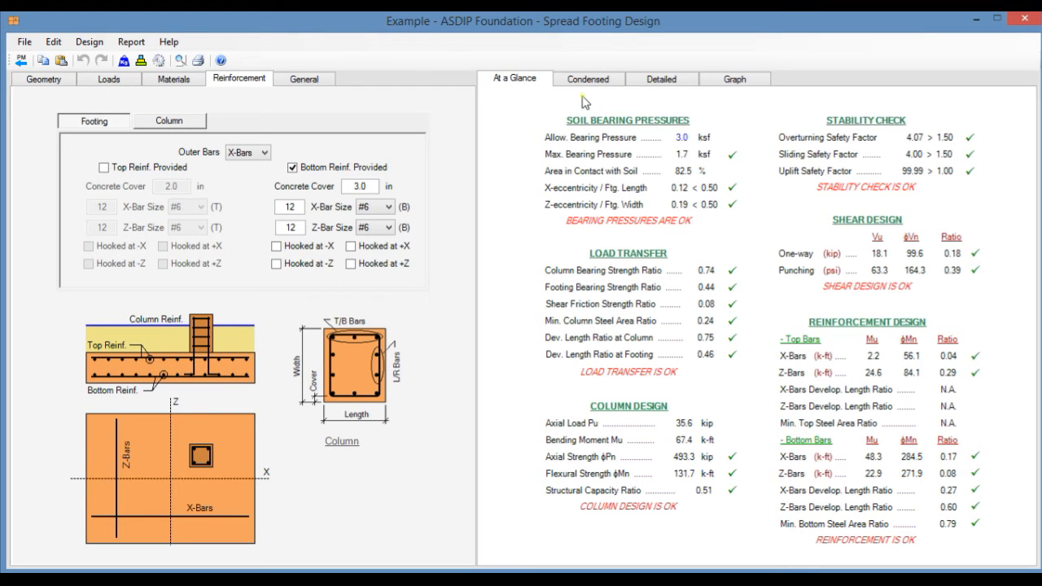
Review the Condensed report through overturning, one-way and punching shear, sliding, uplift and flexure
left_click(586, 78)
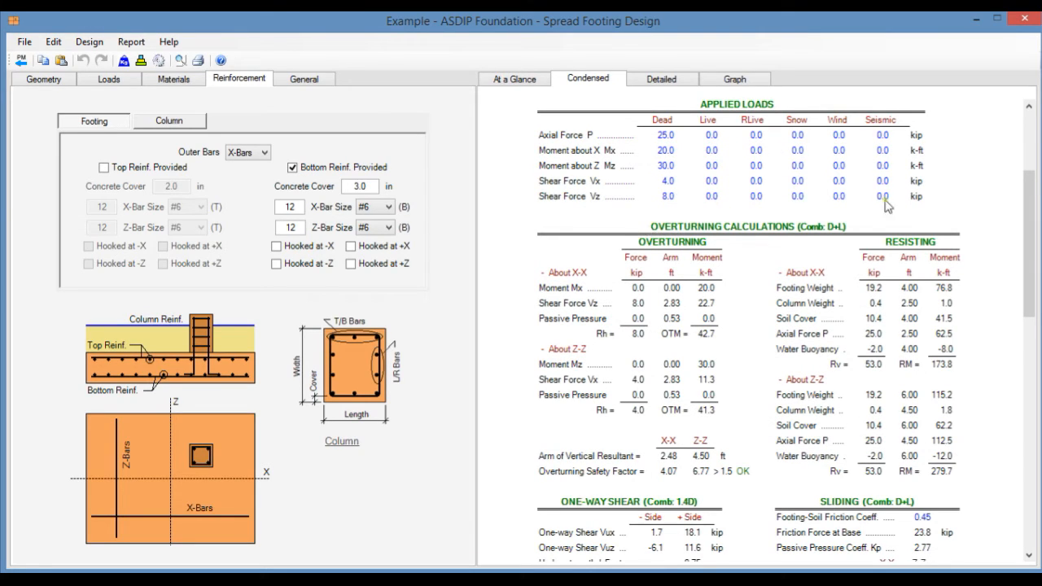
mouse_move(756, 341)
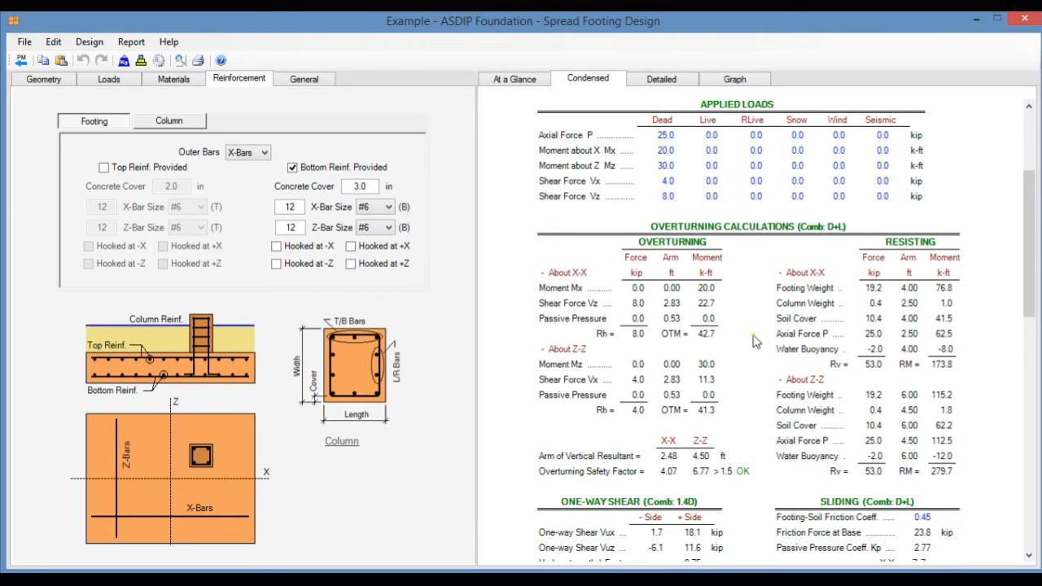
scroll("down", 3)
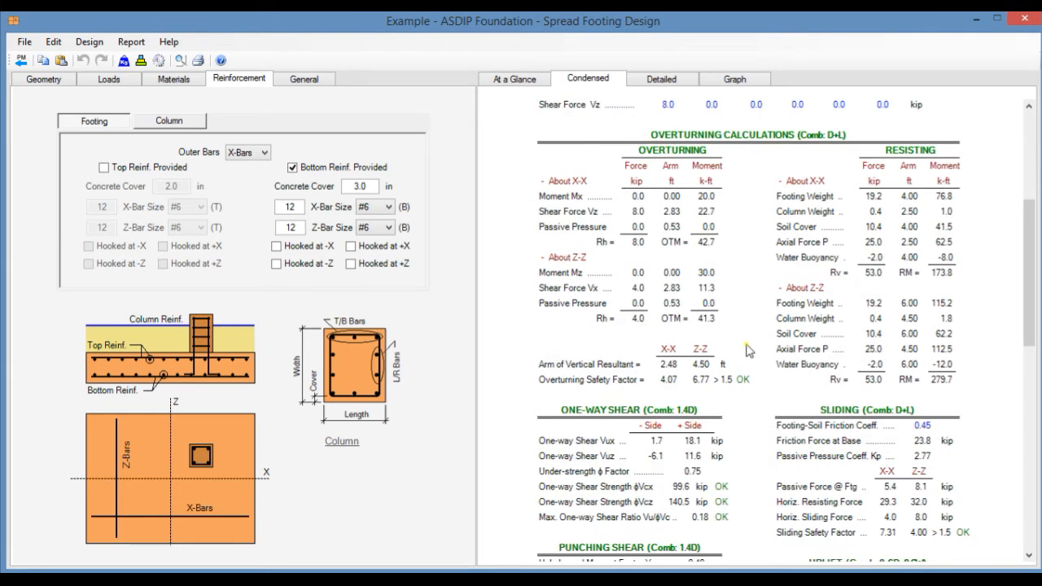
scroll("down", 3)
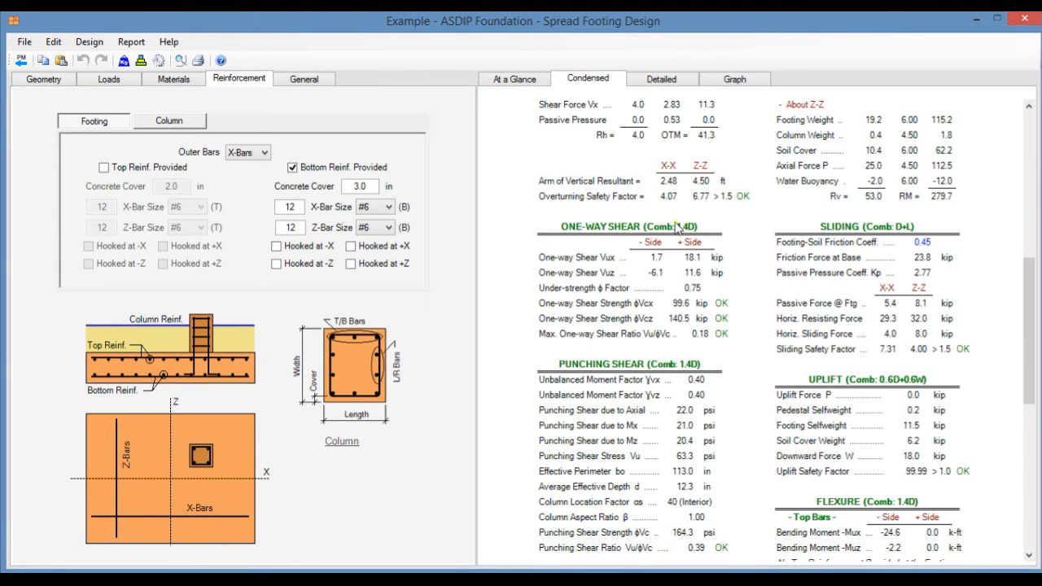
mouse_move(844, 242)
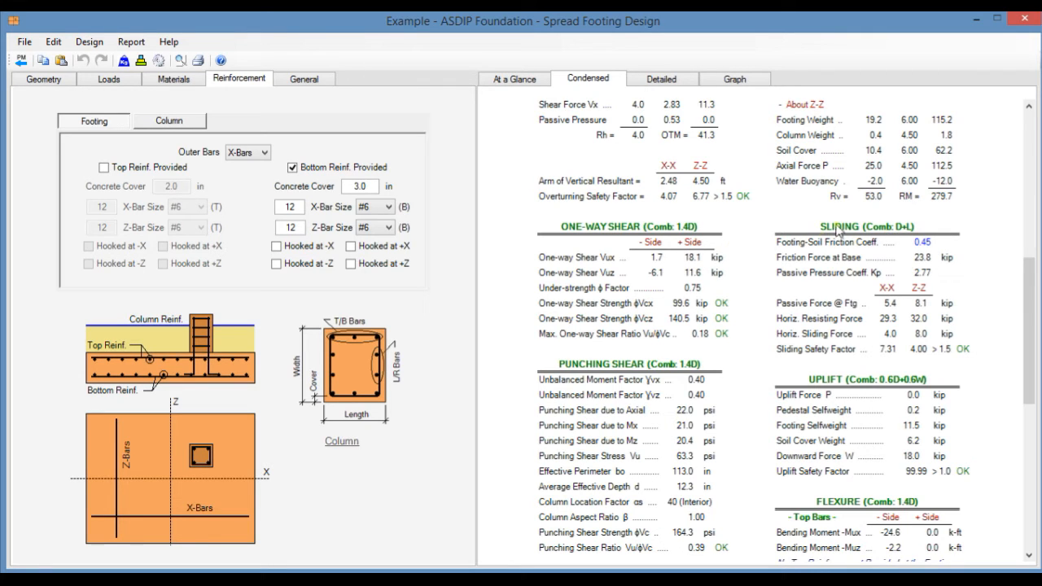
scroll("down", 3)
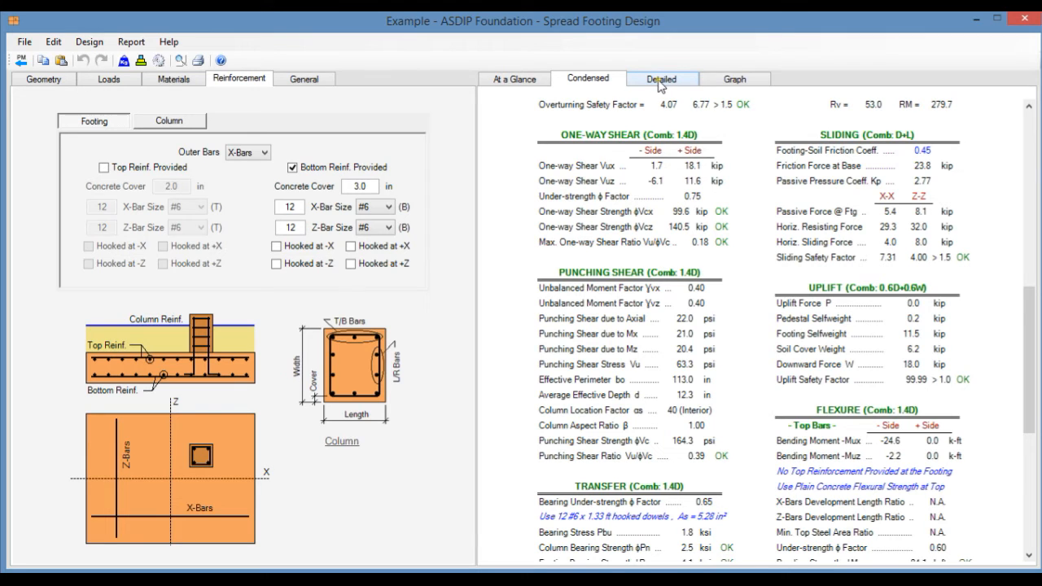
Review the Detailed report from geometry and overturning through sliding, shear and flexure to the column calculations
left_click(660, 78)
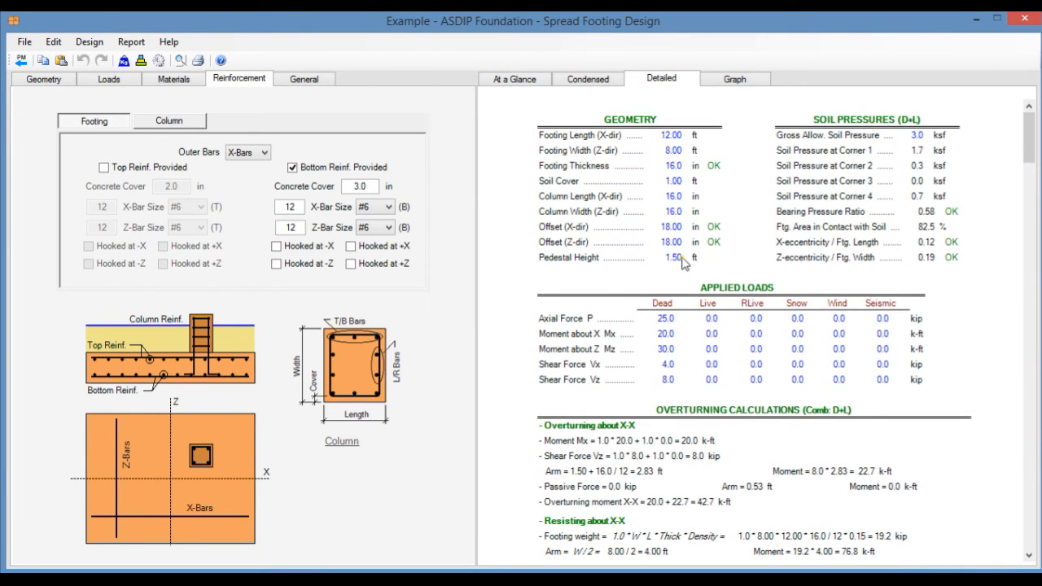
scroll("down", 3)
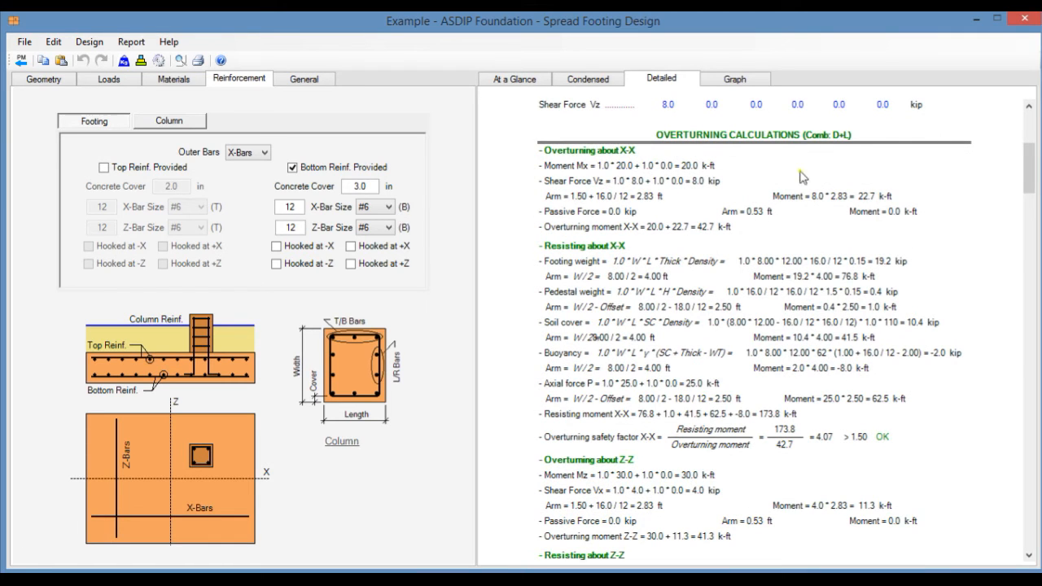
scroll("down", 3)
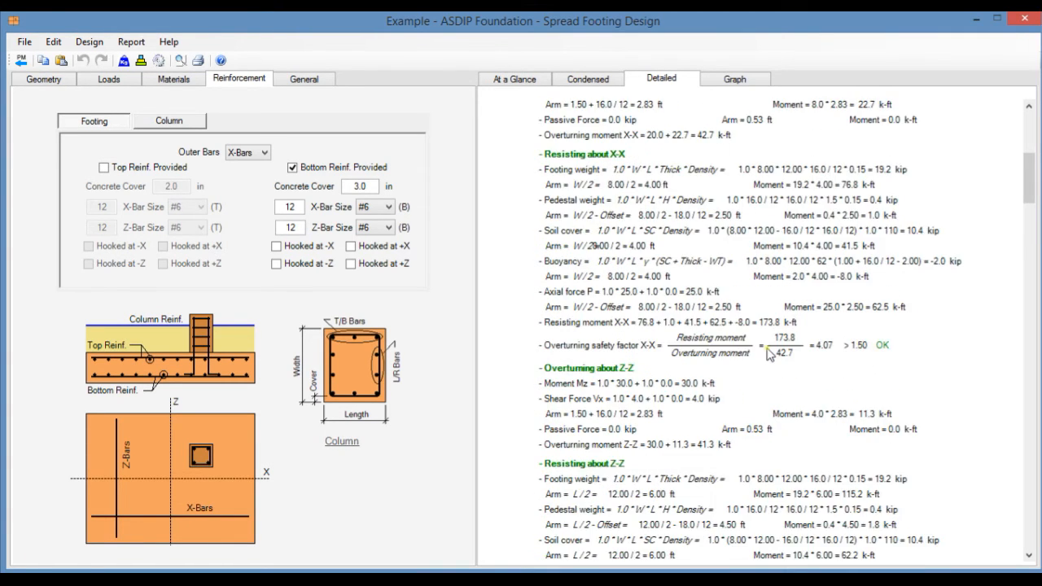
scroll("down", 3)
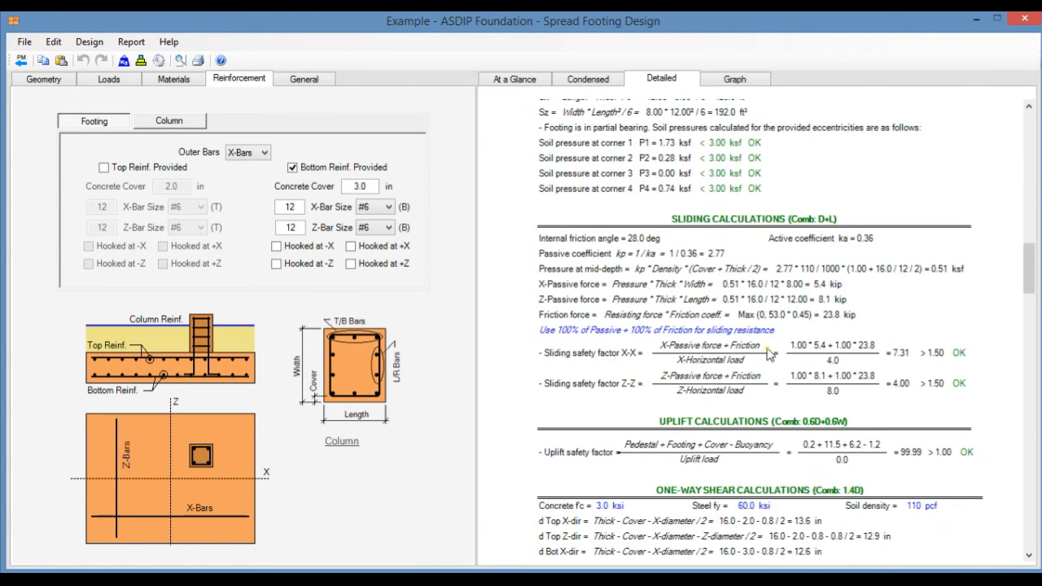
scroll("down", 3)
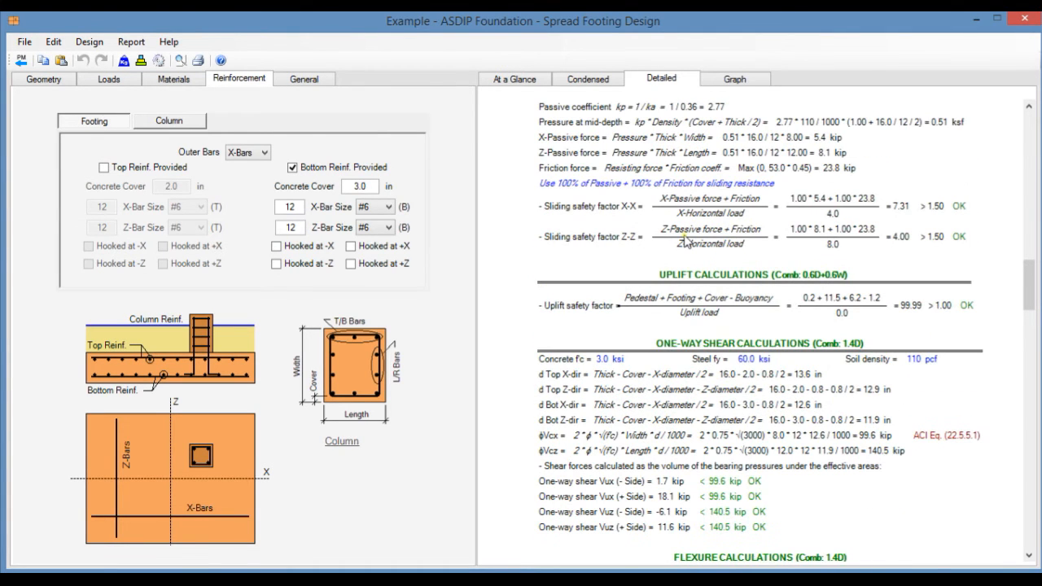
scroll("down", 3)
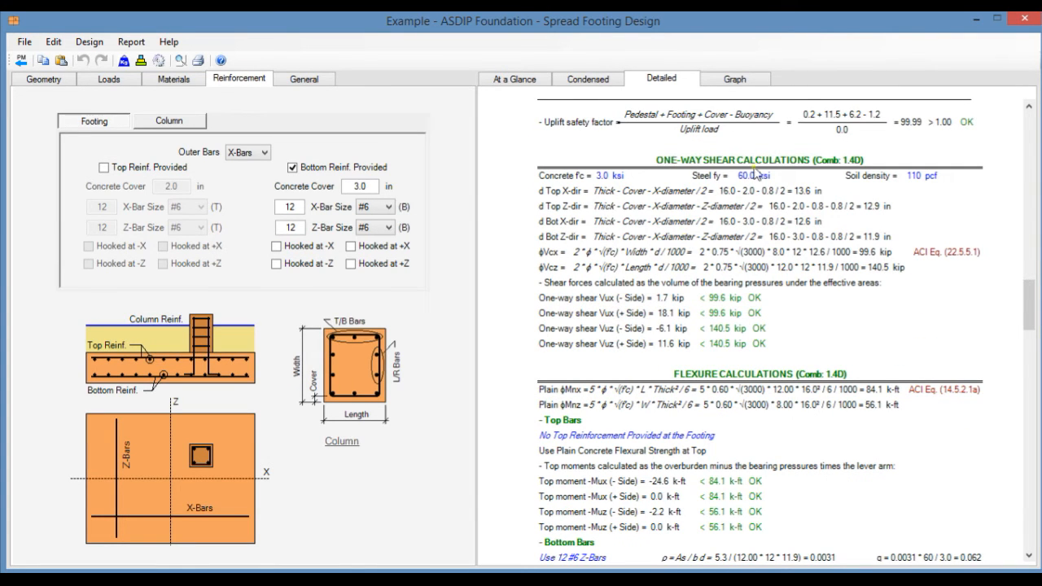
scroll("down", 3)
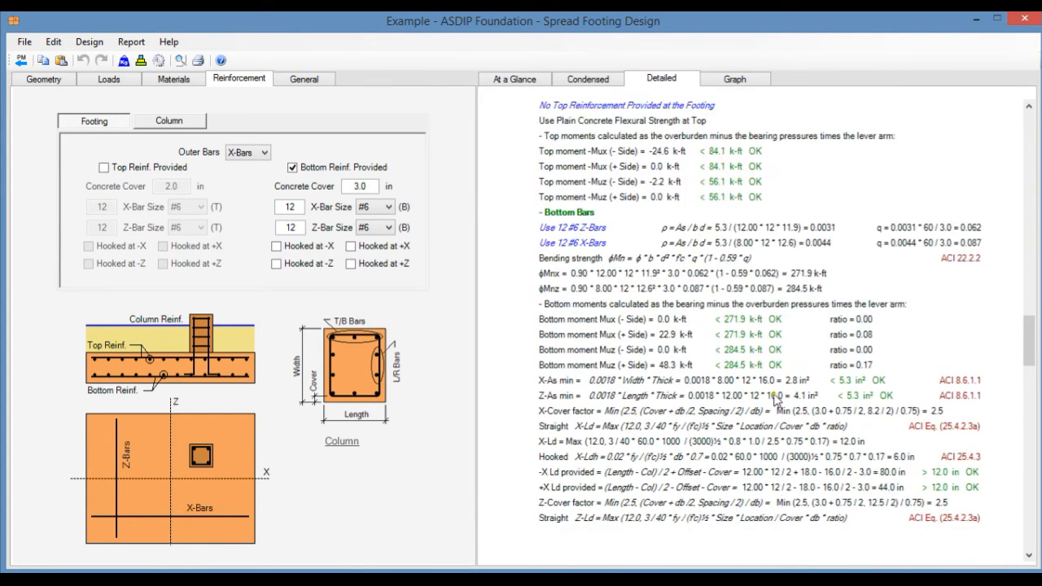
scroll("down", 3)
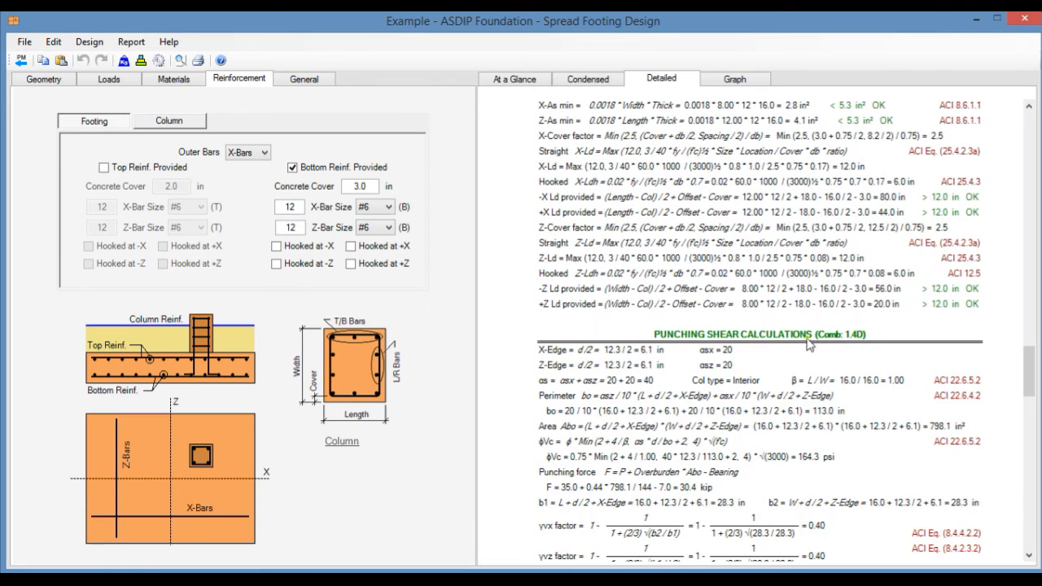
mouse_move(875, 337)
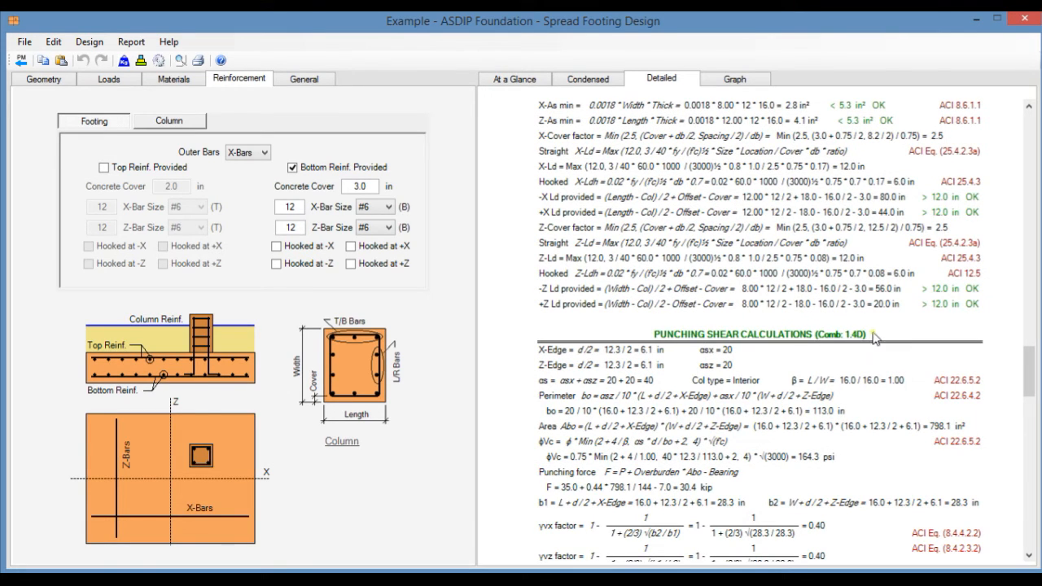
mouse_move(845, 340)
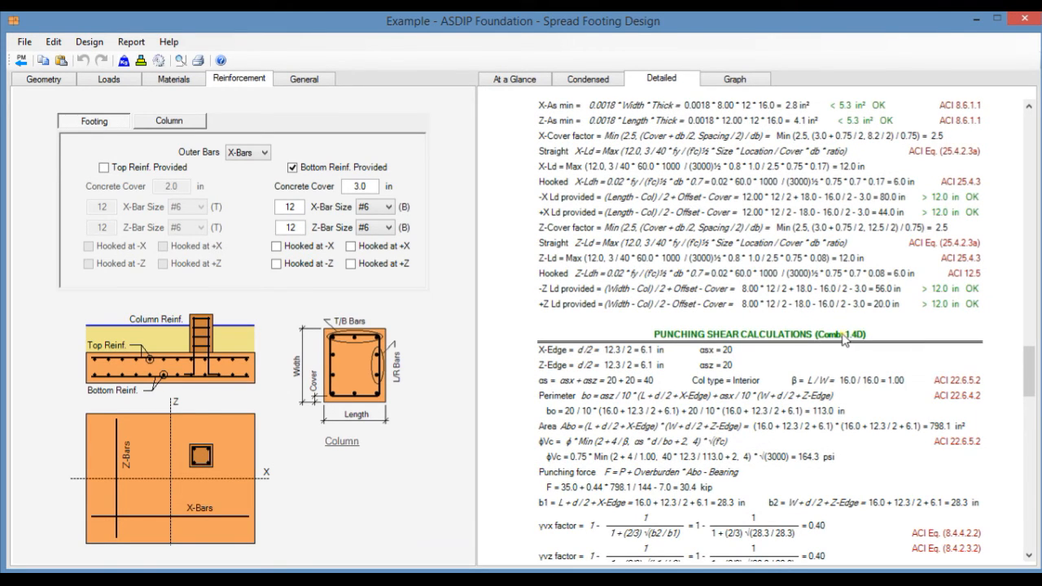
scroll("down", 3)
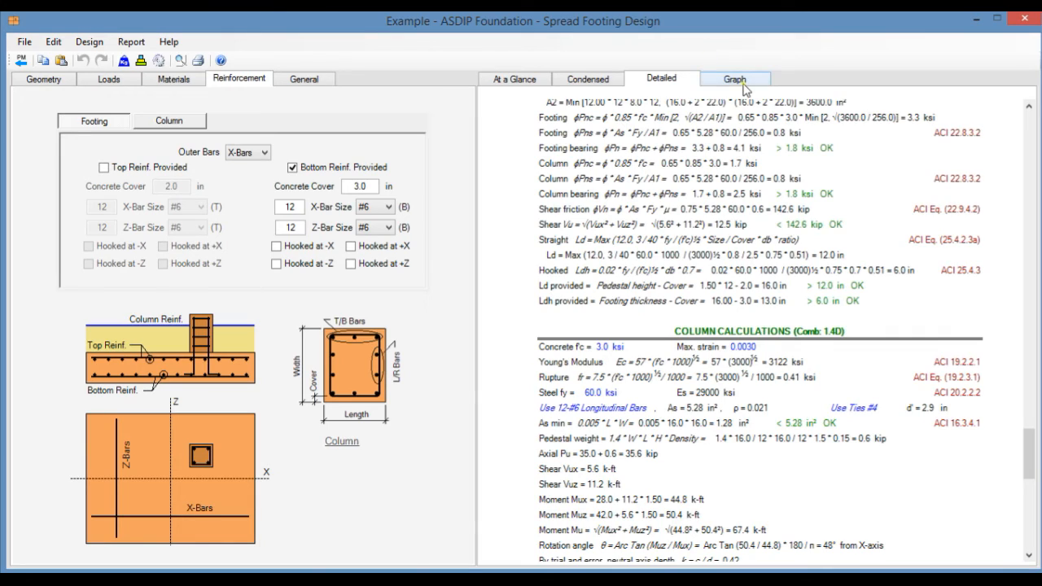
left_click(732, 78)
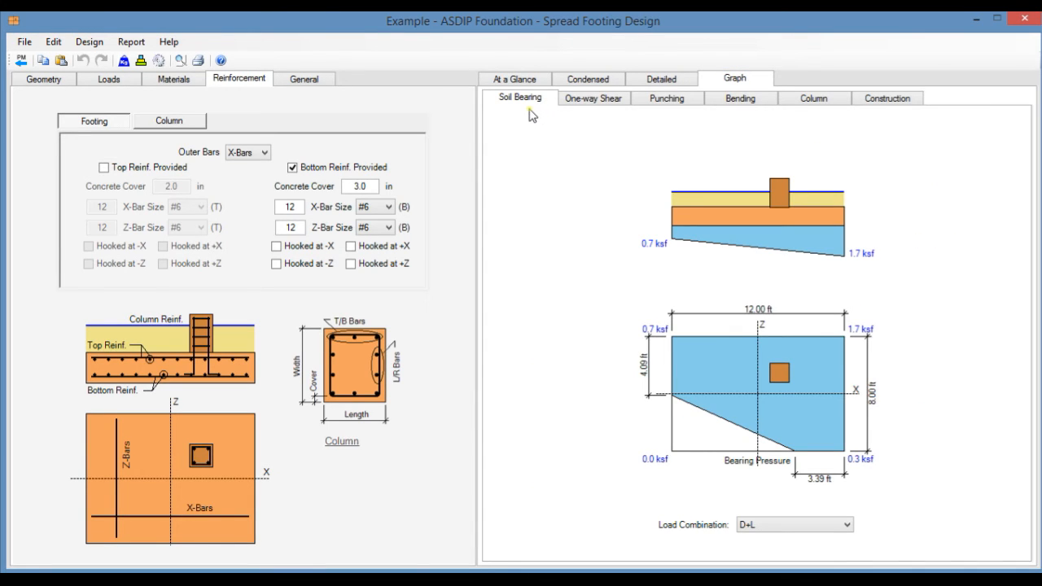
mouse_move(570, 218)
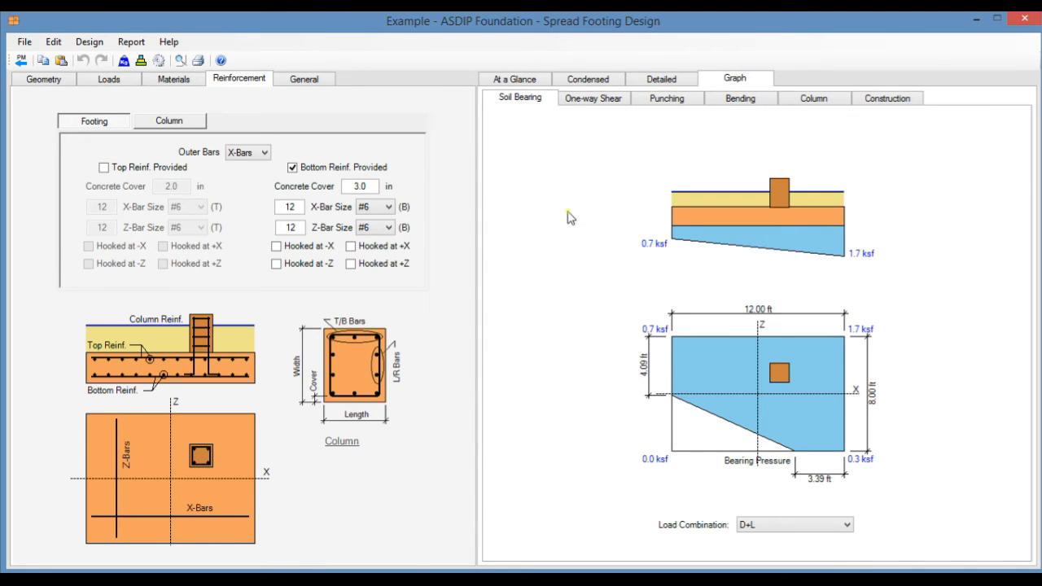
mouse_move(606, 378)
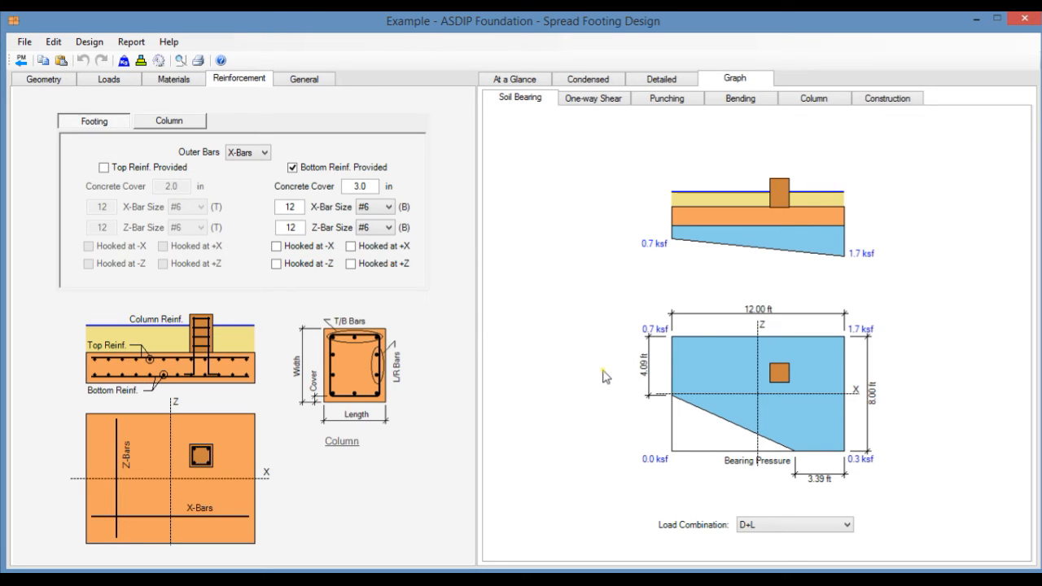
mouse_move(668, 337)
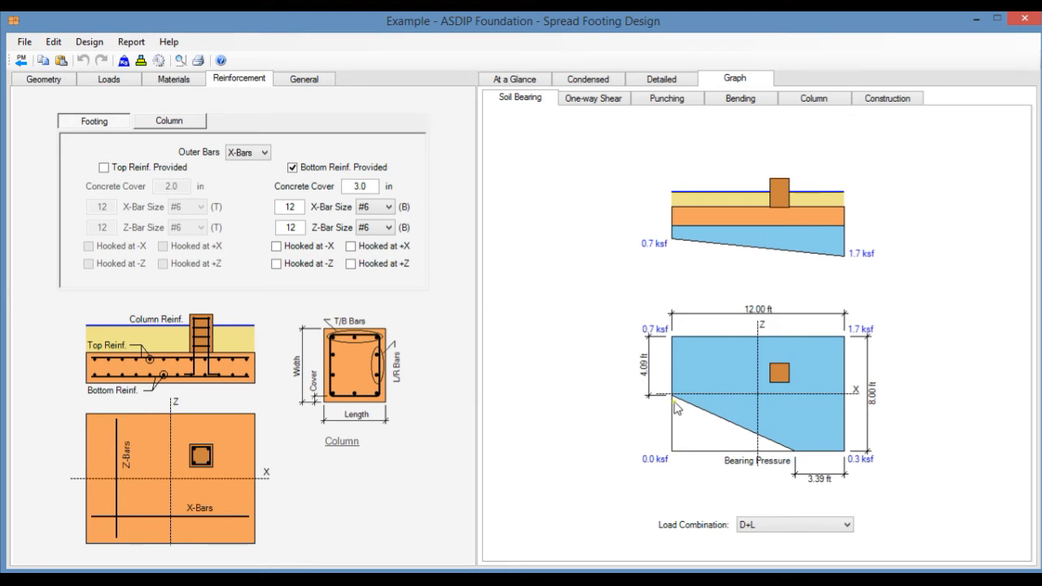
mouse_move(719, 438)
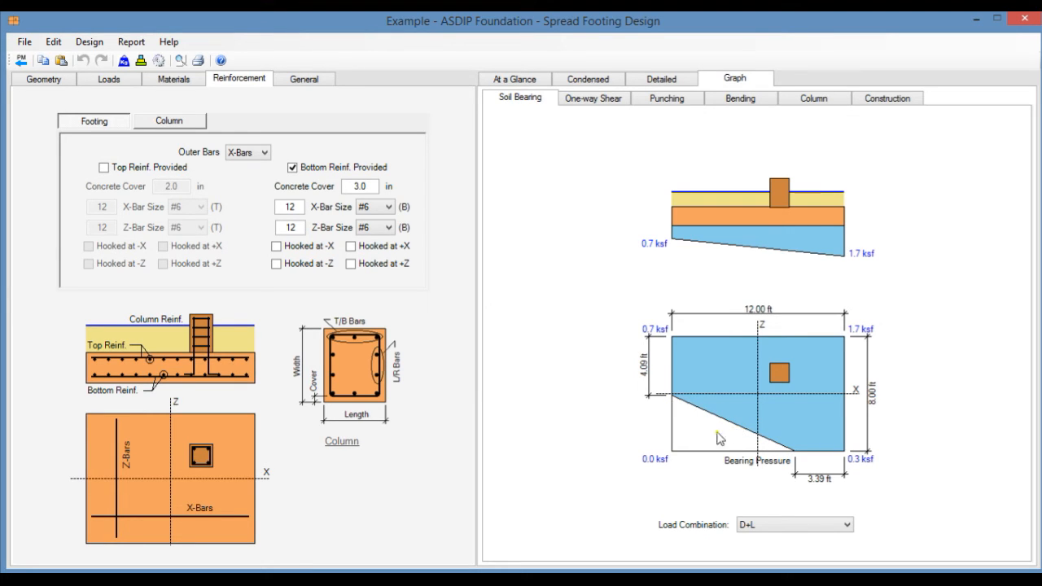
mouse_move(757, 421)
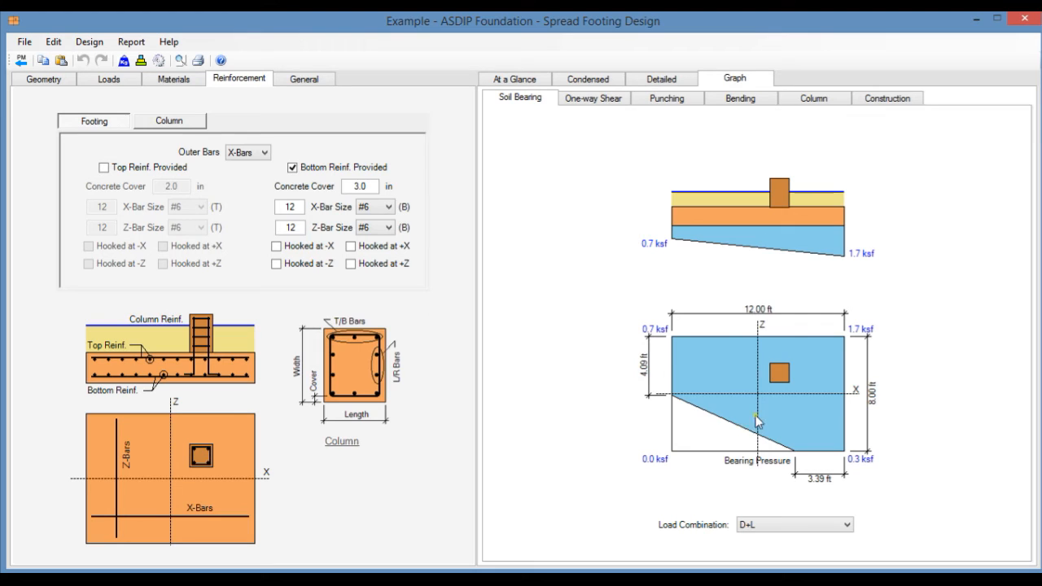
left_click(848, 524)
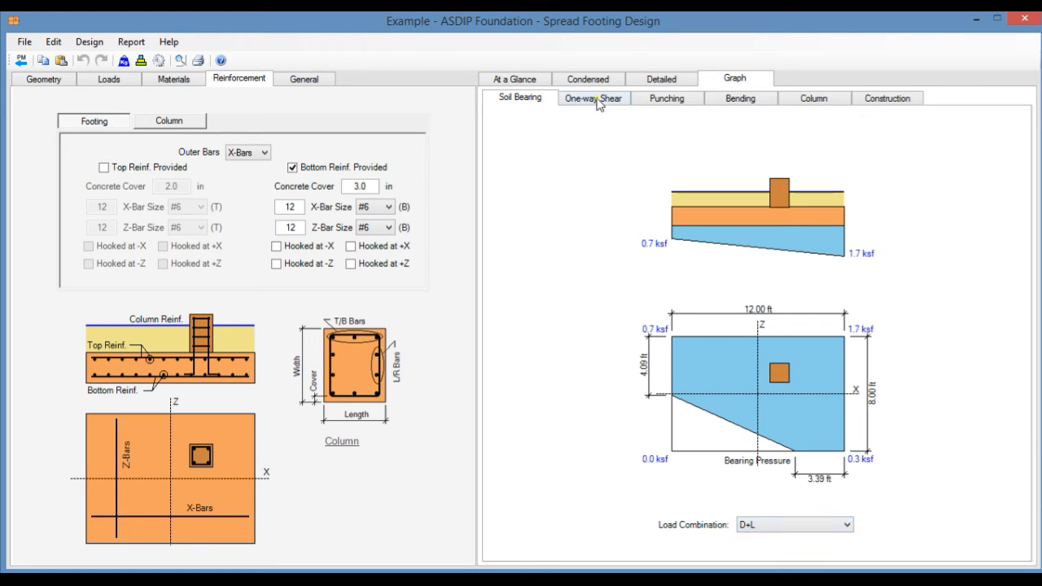
Review the one-way shear graphs, then show the punching shear graph for 1.4D (63.3 psi)
left_click(592, 98)
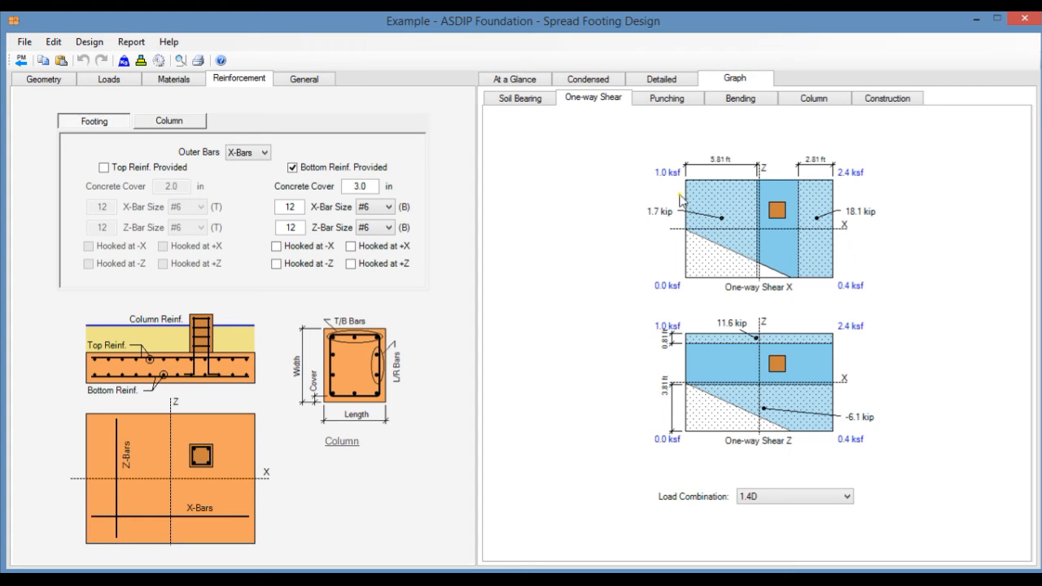
mouse_move(778, 215)
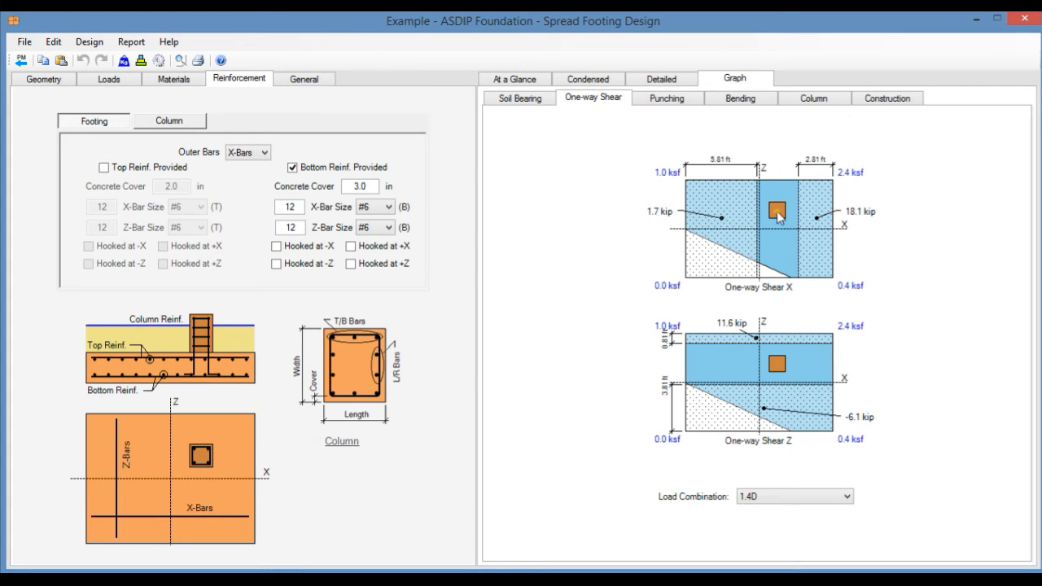
mouse_move(817, 218)
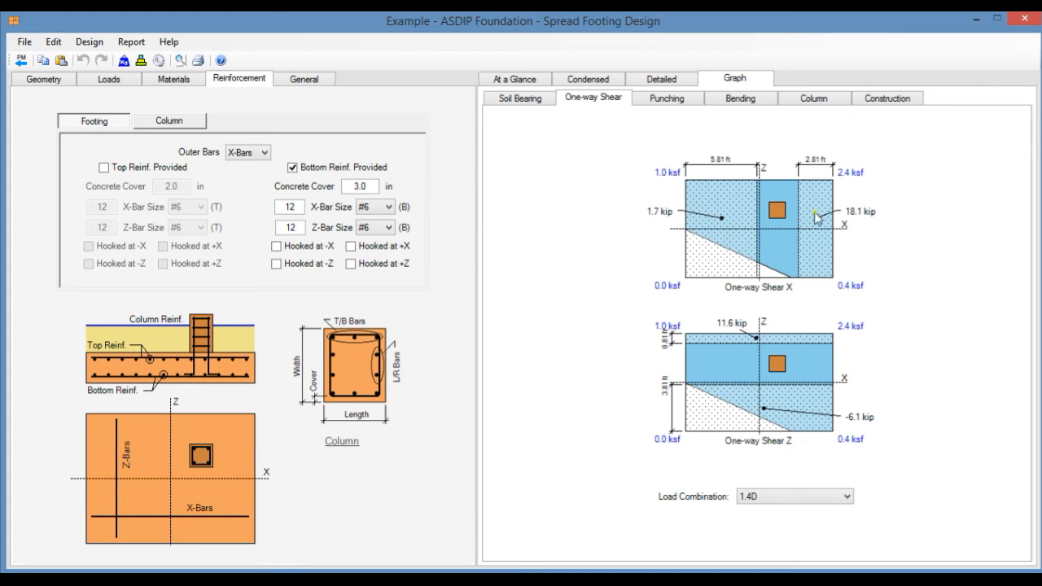
mouse_move(716, 224)
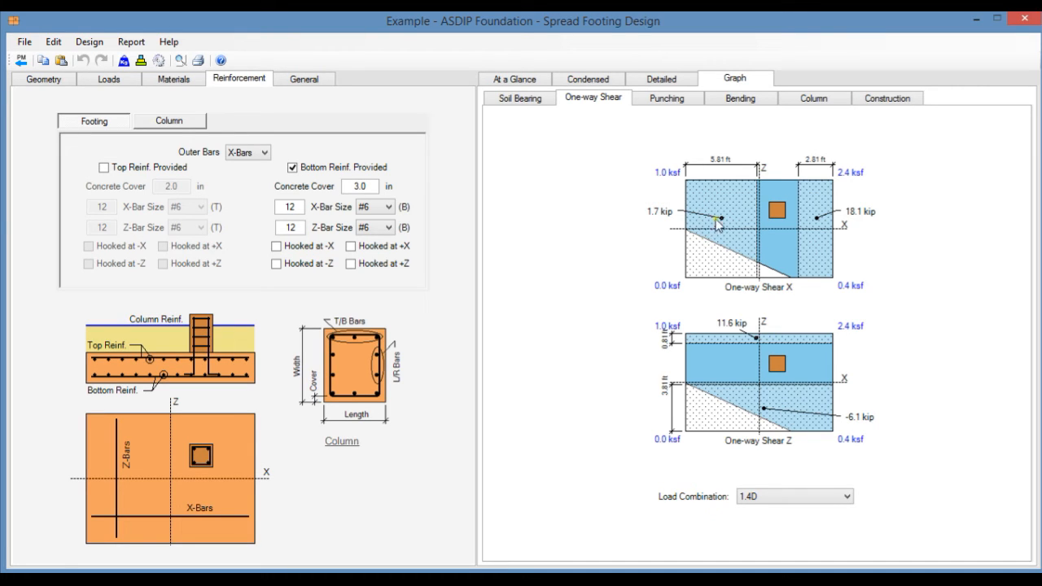
mouse_move(843, 218)
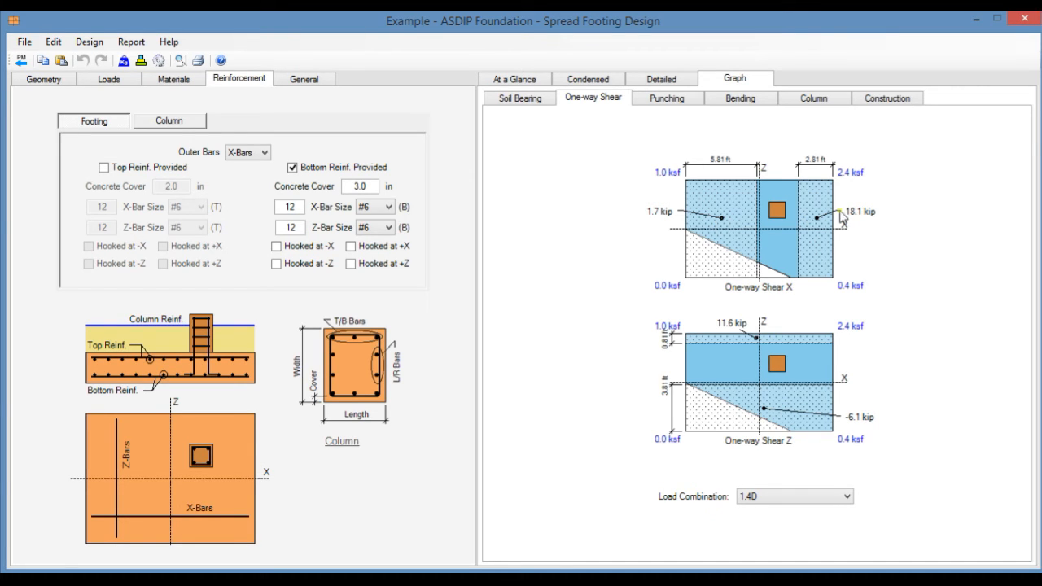
left_click(665, 98)
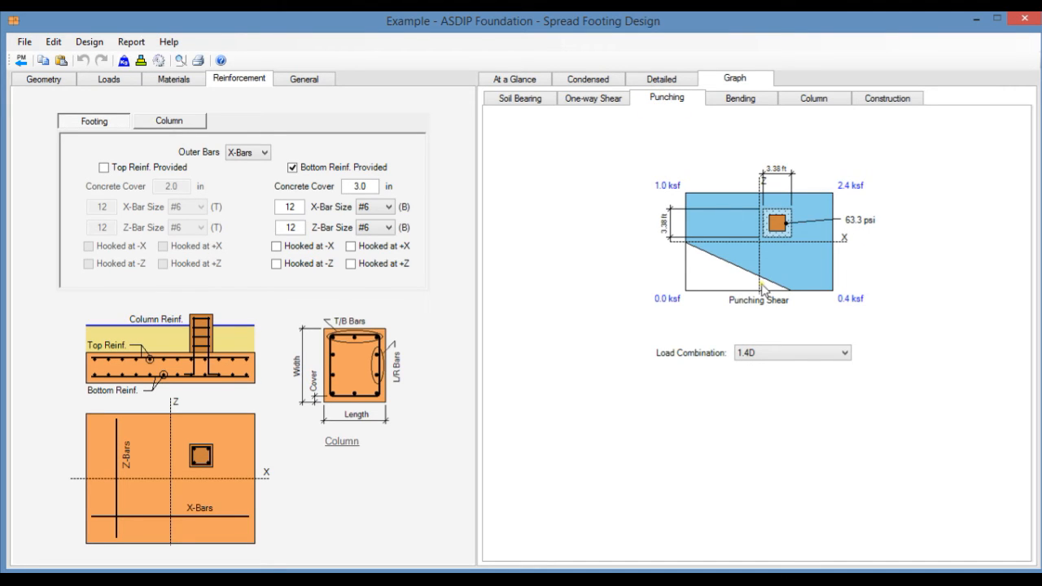
mouse_move(775, 201)
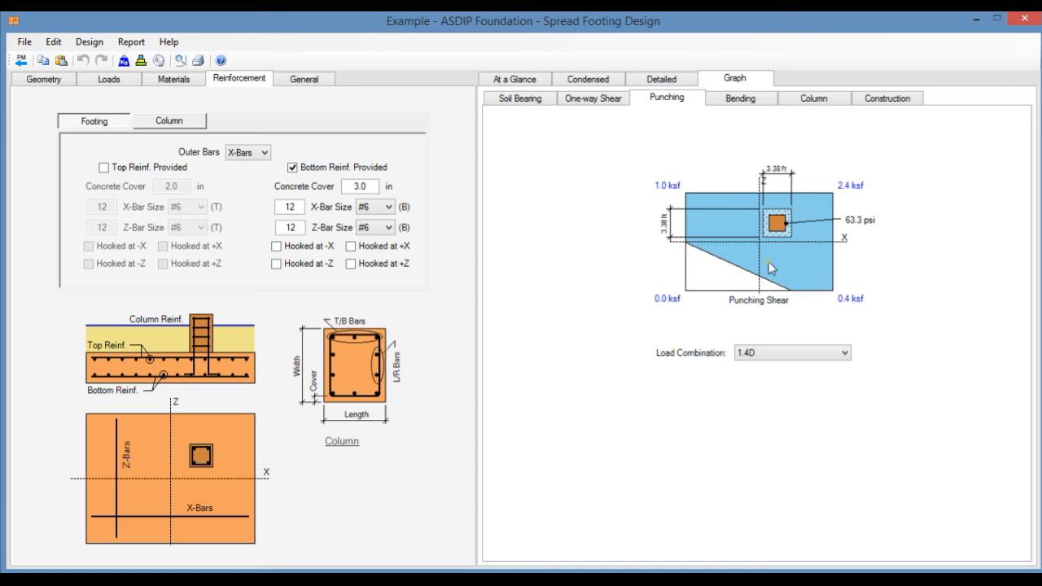
left_click(846, 352)
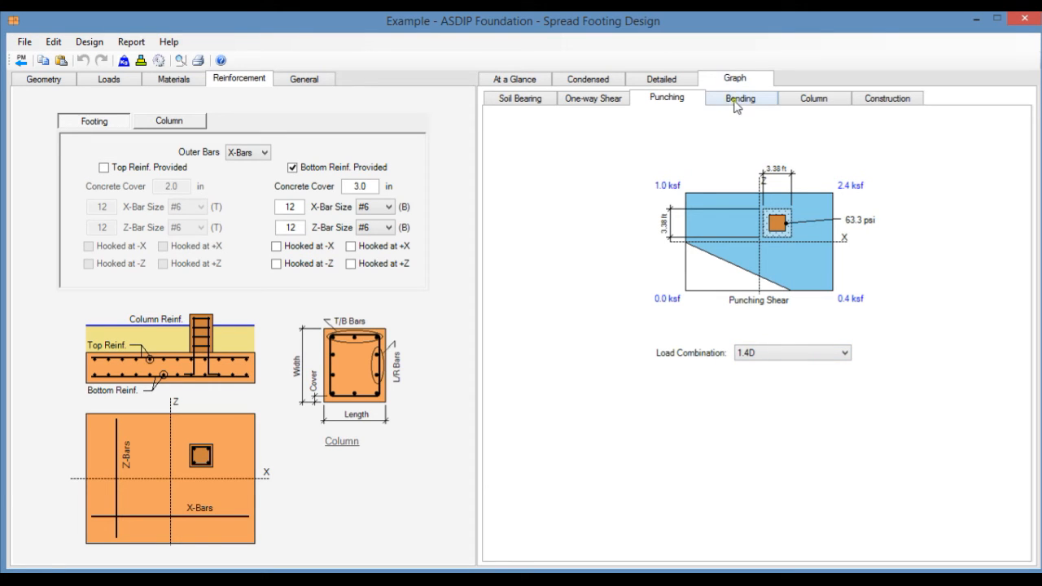
Review the bending moment graphs (48.3 k-ft peak), then show the column interaction diagram
left_click(739, 98)
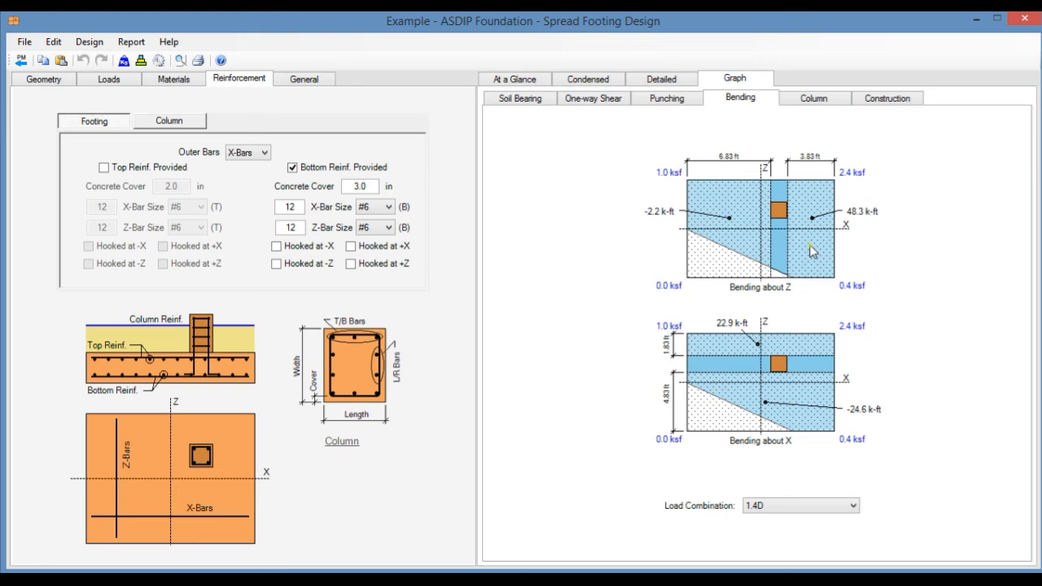
mouse_move(840, 382)
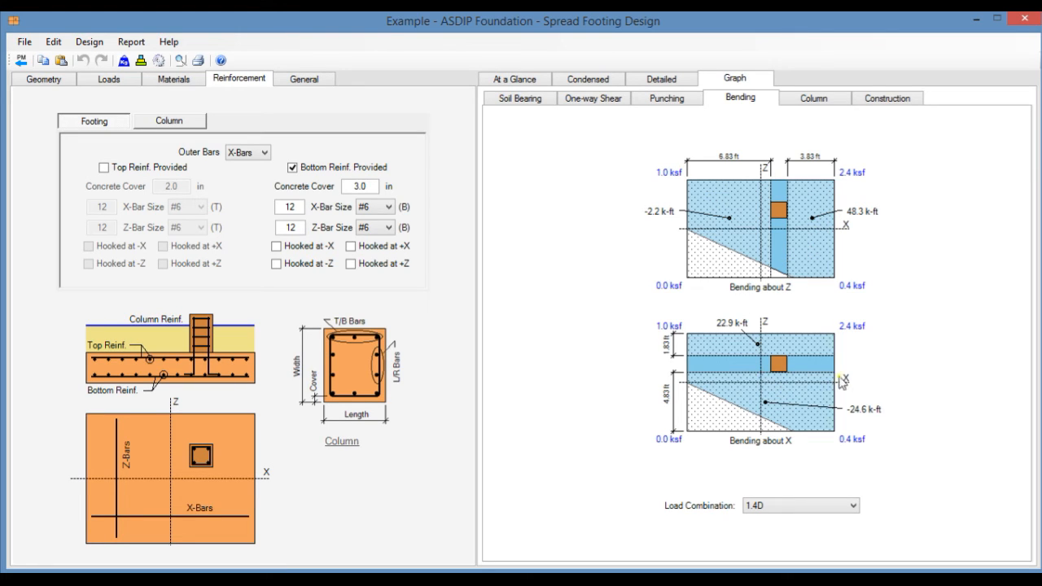
mouse_move(778, 329)
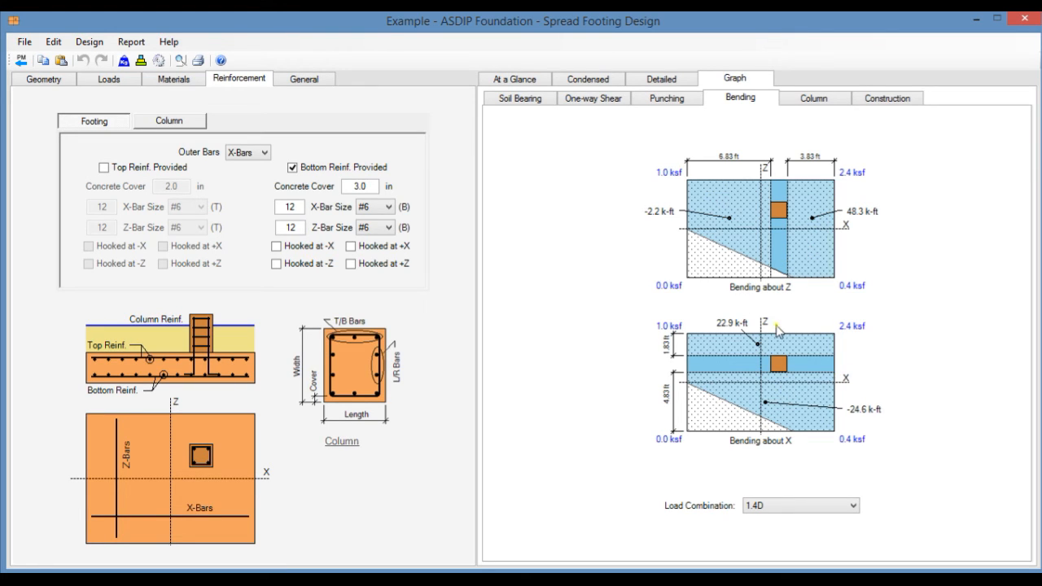
mouse_move(824, 238)
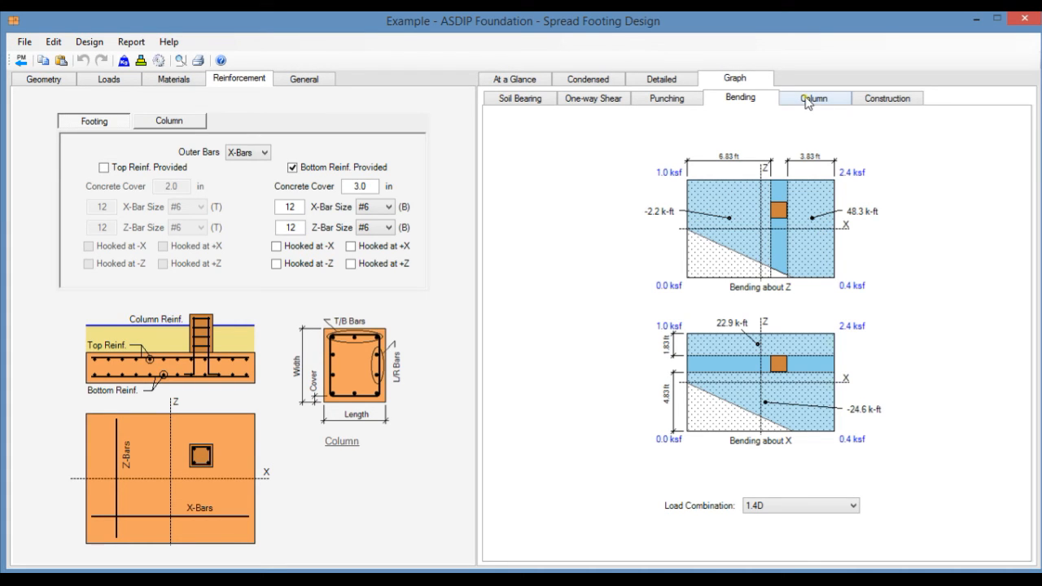
left_click(814, 97)
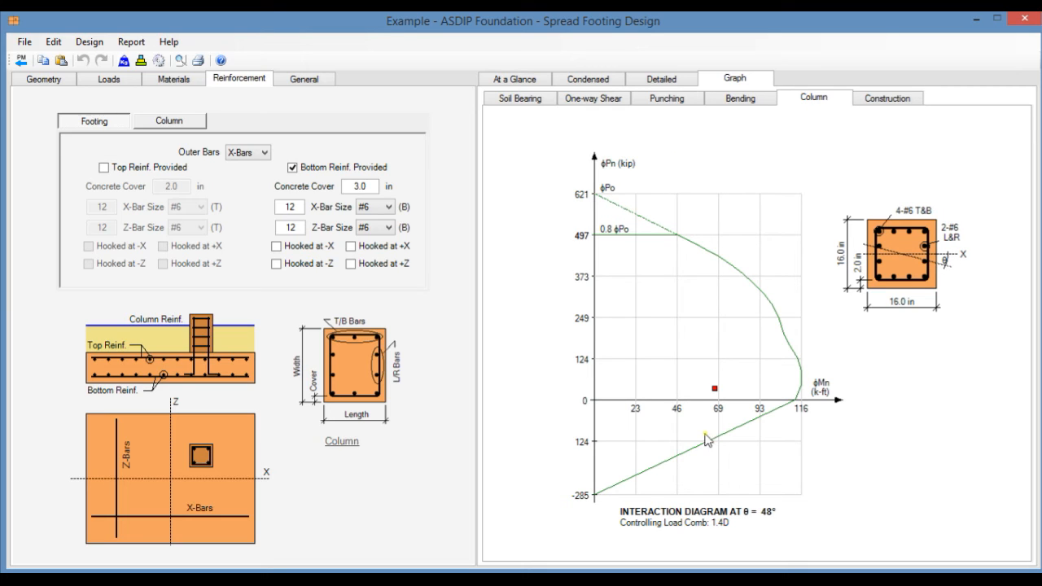
mouse_move(658, 381)
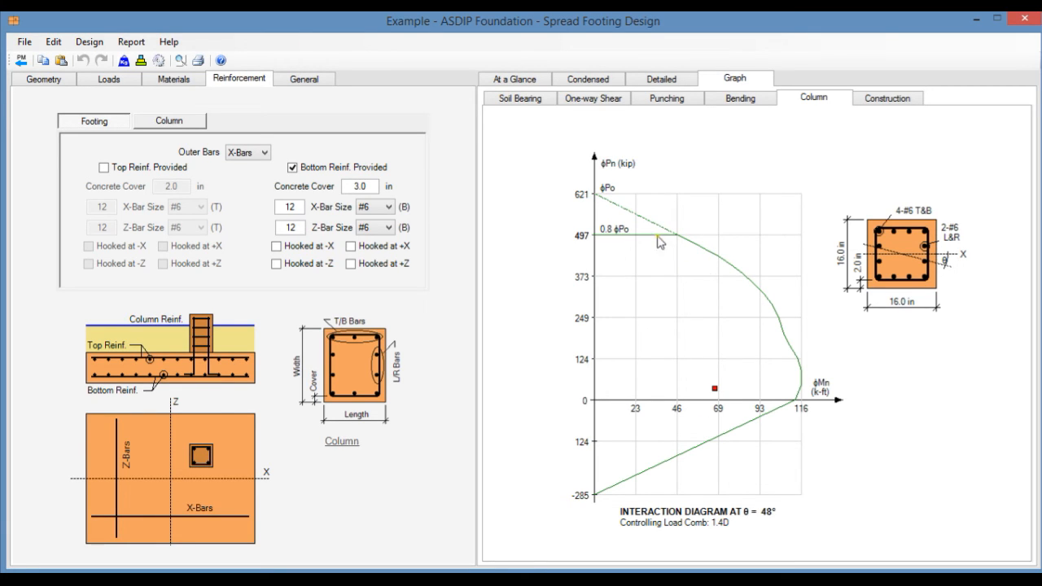
mouse_move(761, 506)
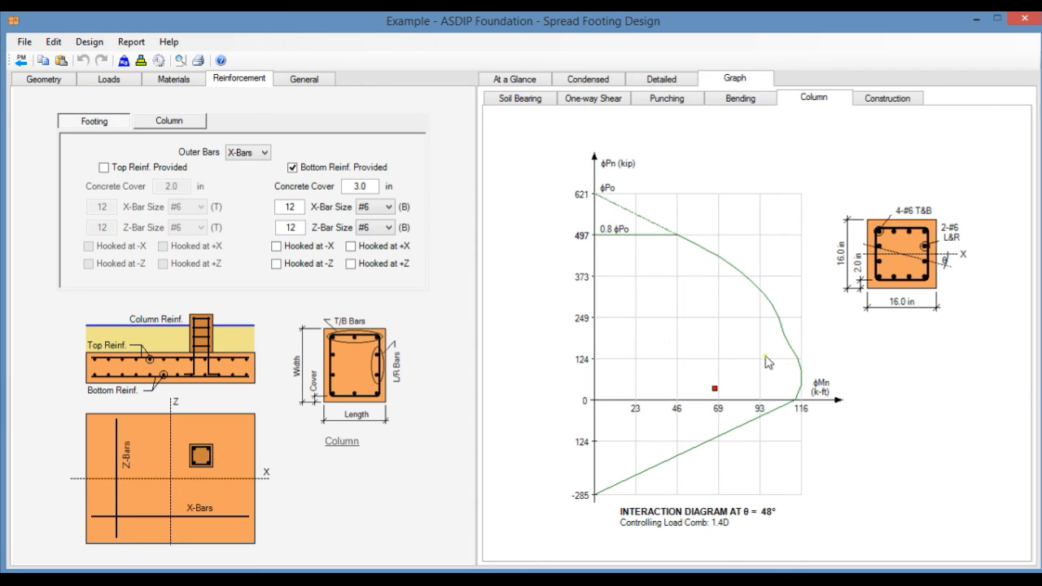
Show the construction elevation and 12.00 × 8.00 ft footing plan with bottom bars
left_click(887, 98)
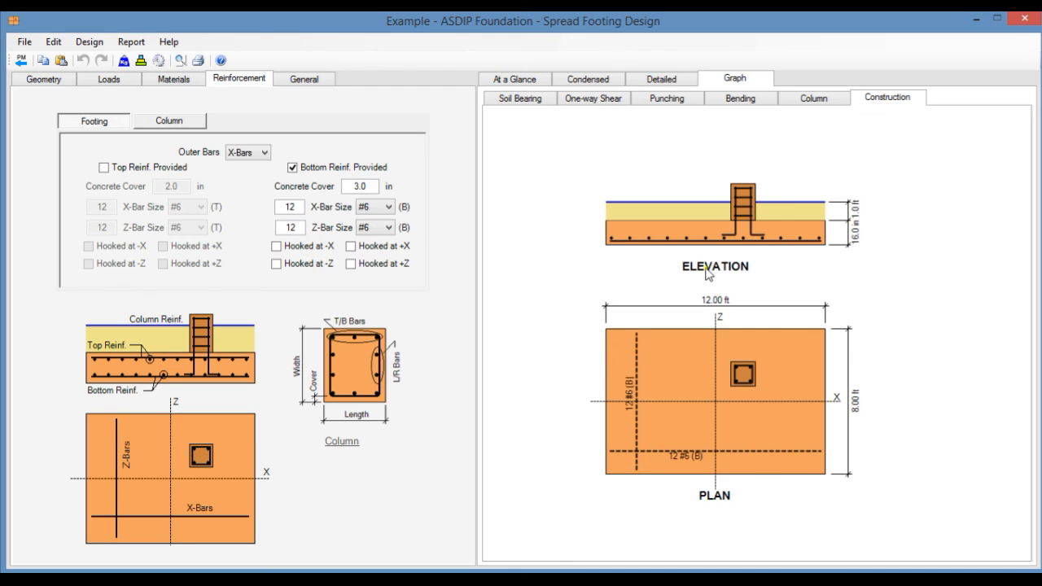
mouse_move(713, 479)
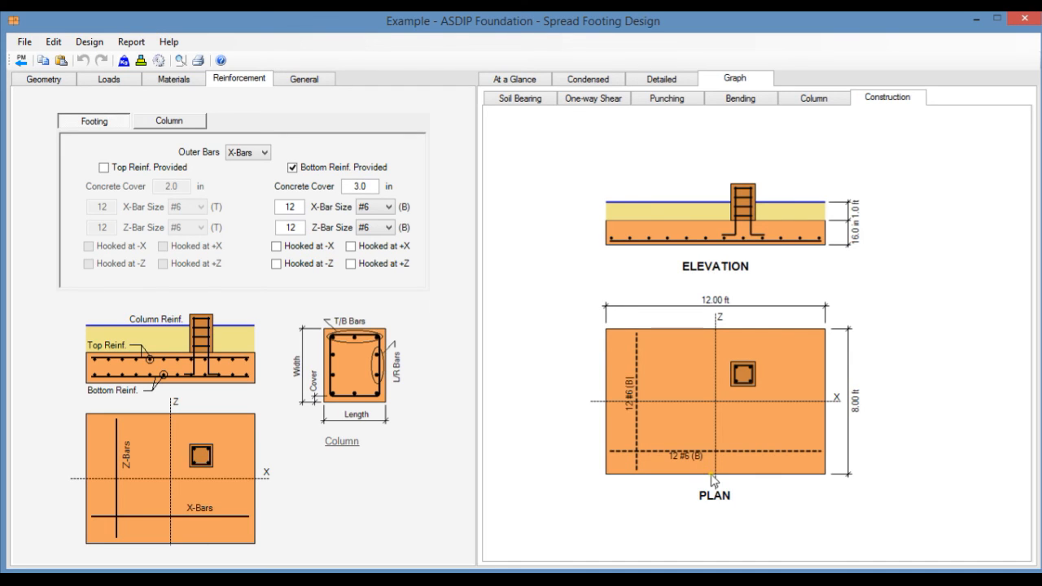
mouse_move(658, 451)
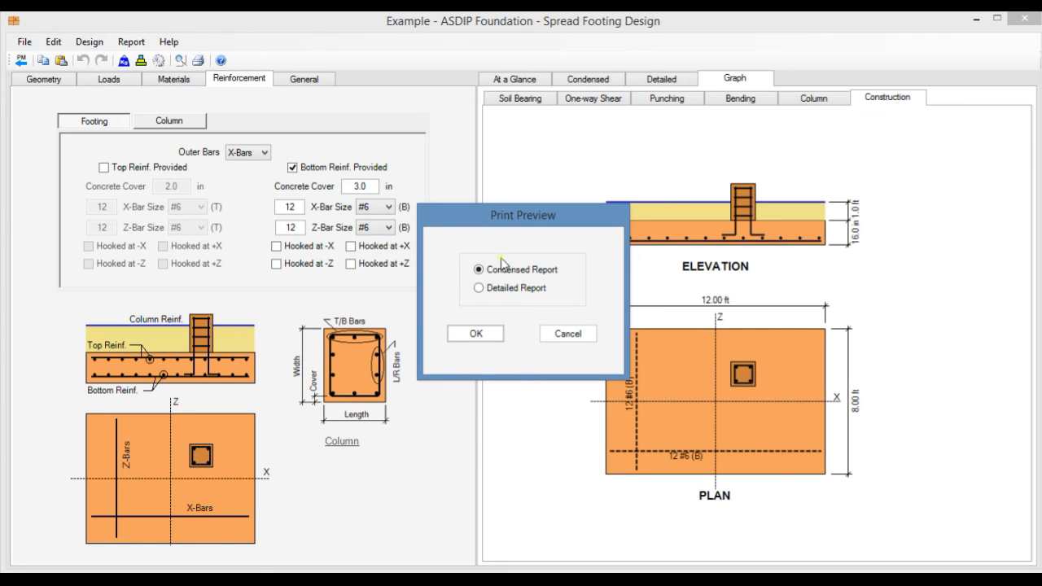
Preview the four-page condensed report, then the six-page detailed report, and return to the design
left_click(476, 332)
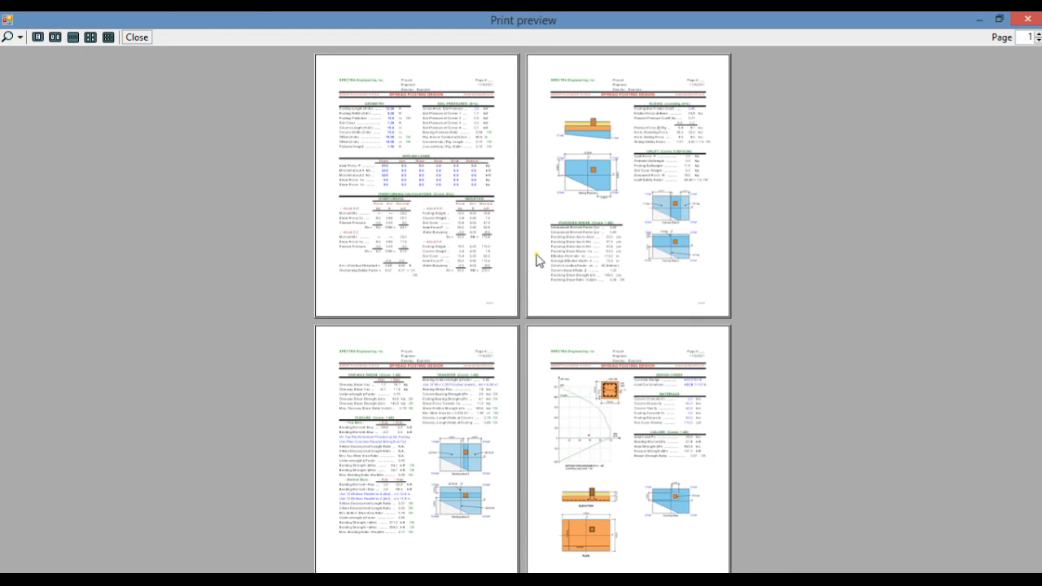
mouse_move(573, 222)
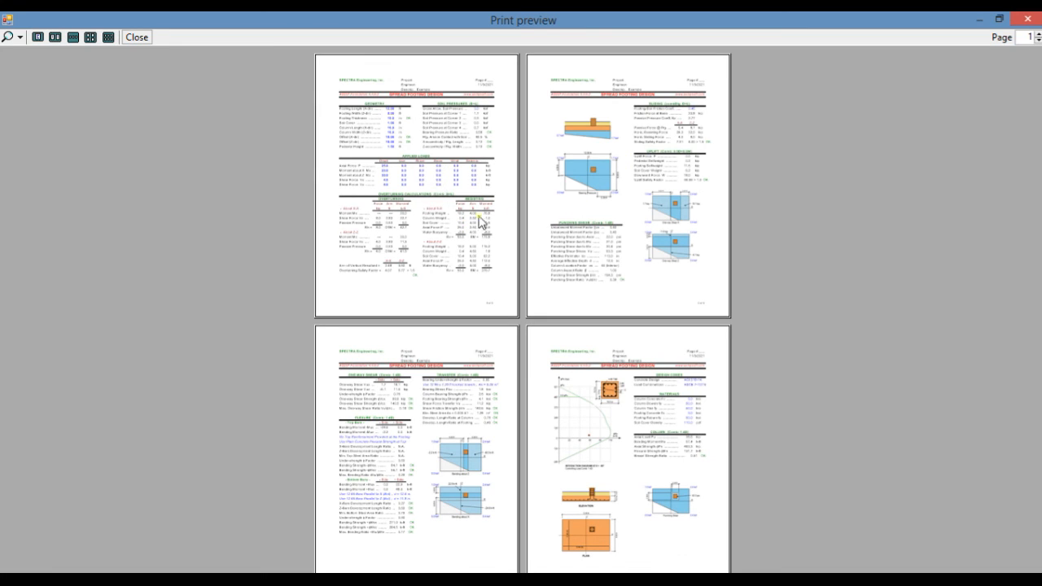
mouse_move(530, 384)
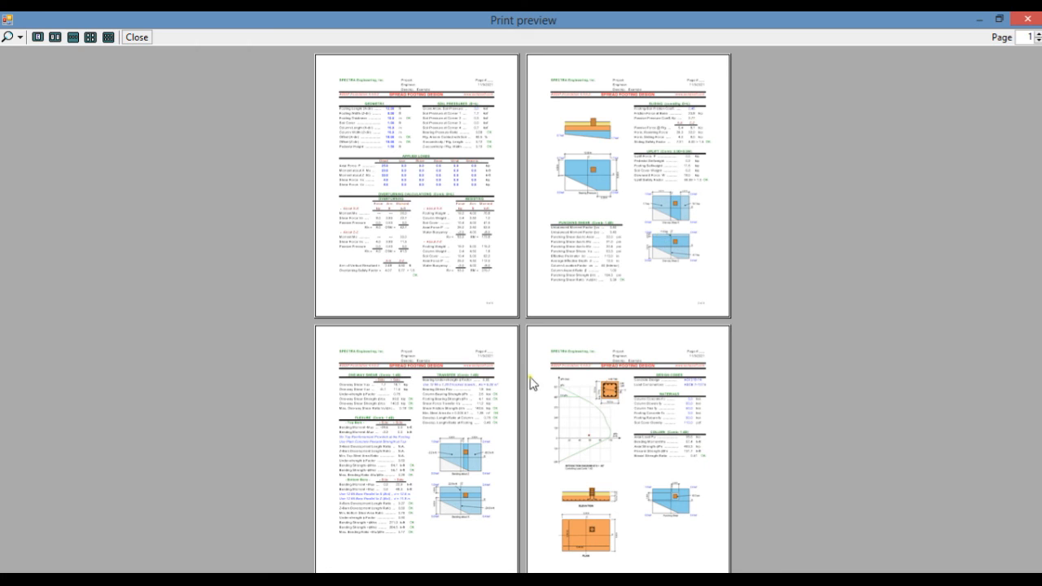
mouse_move(595, 471)
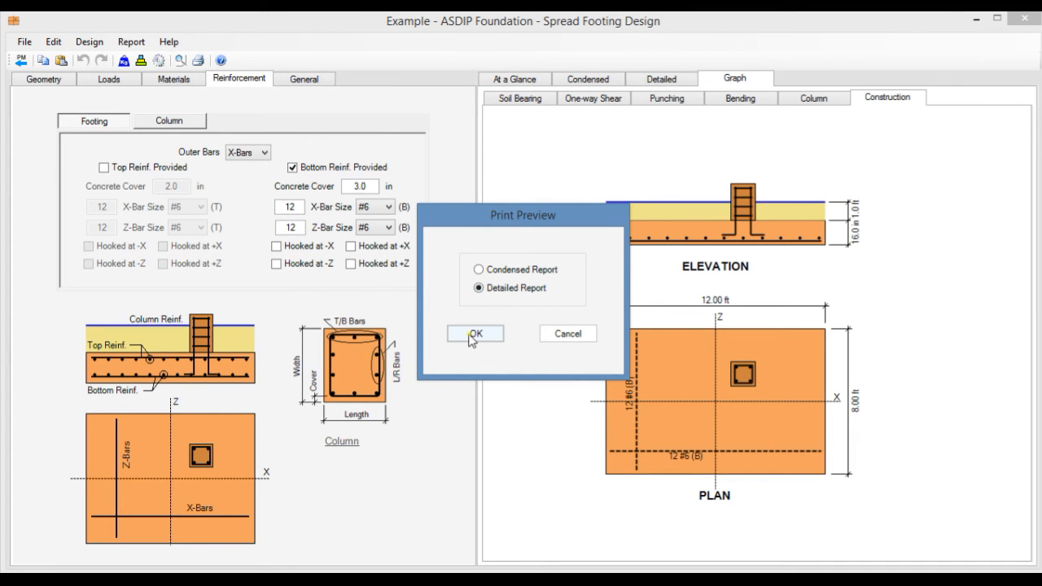
left_click(476, 334)
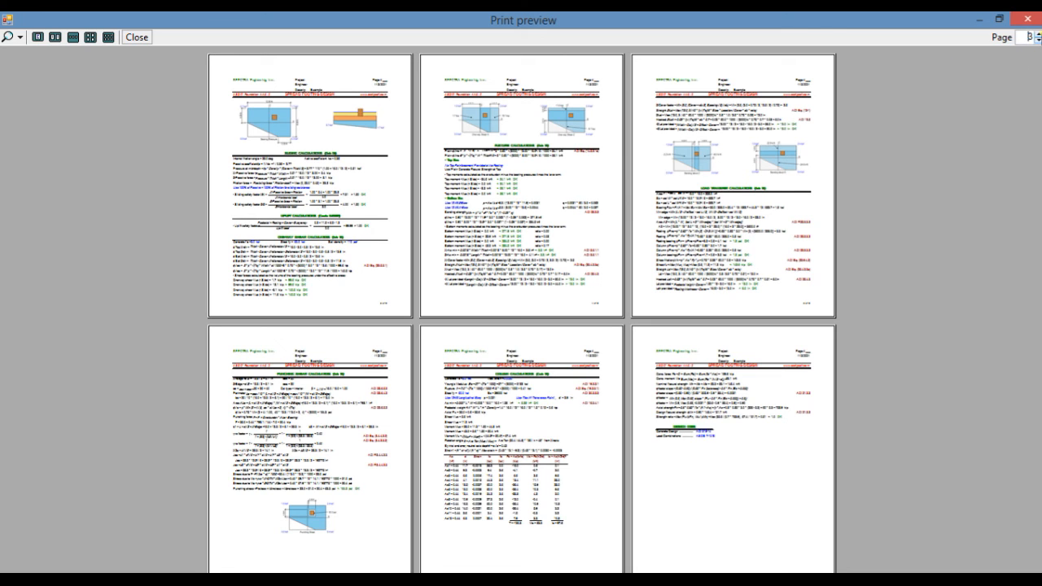
left_click(137, 36)
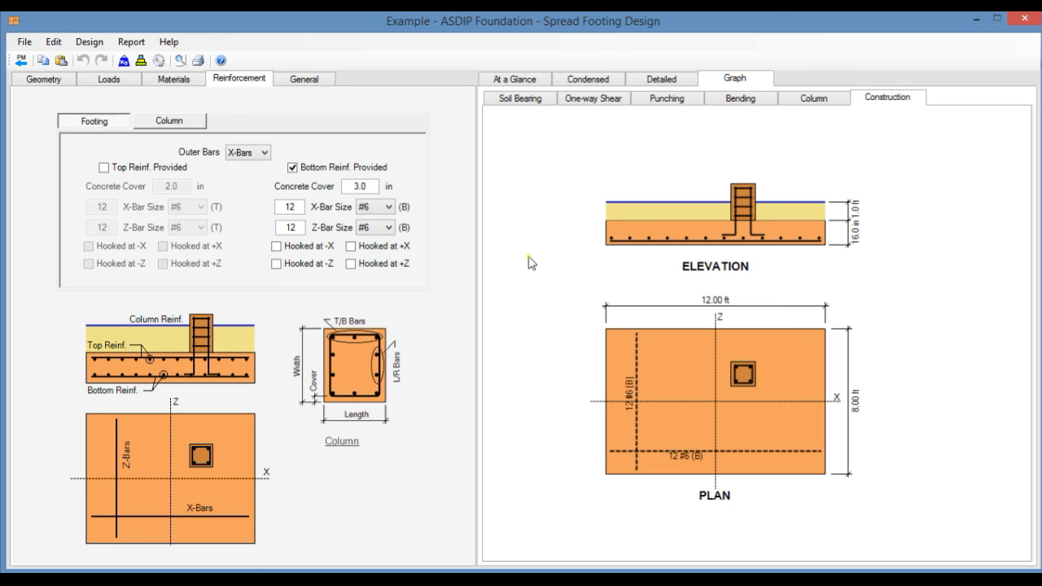
Return to the soil bearing pressure graph for D+L (0.0 to 1.7 ksf)
left_click(350, 264)
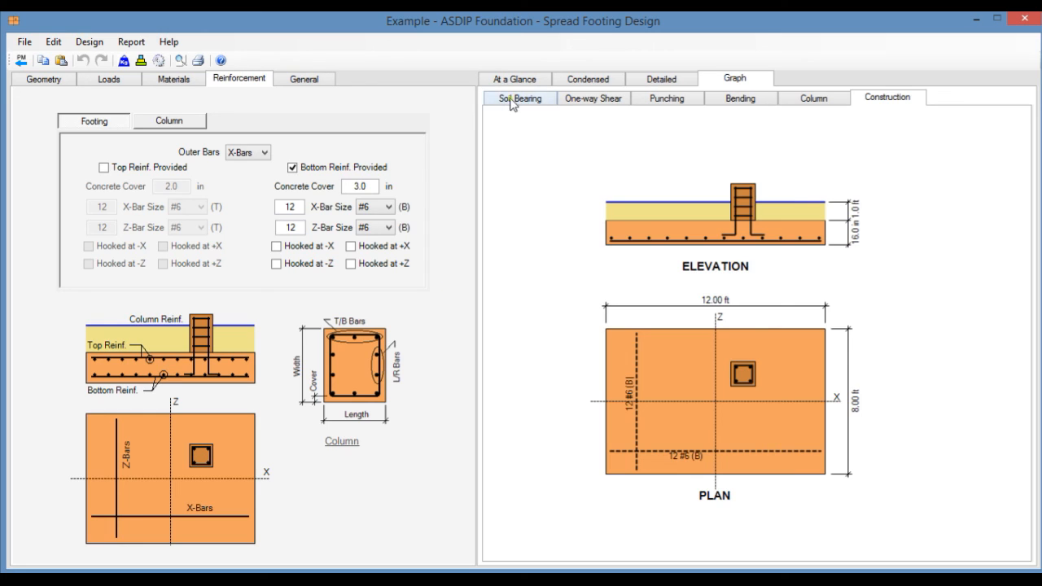
left_click(519, 98)
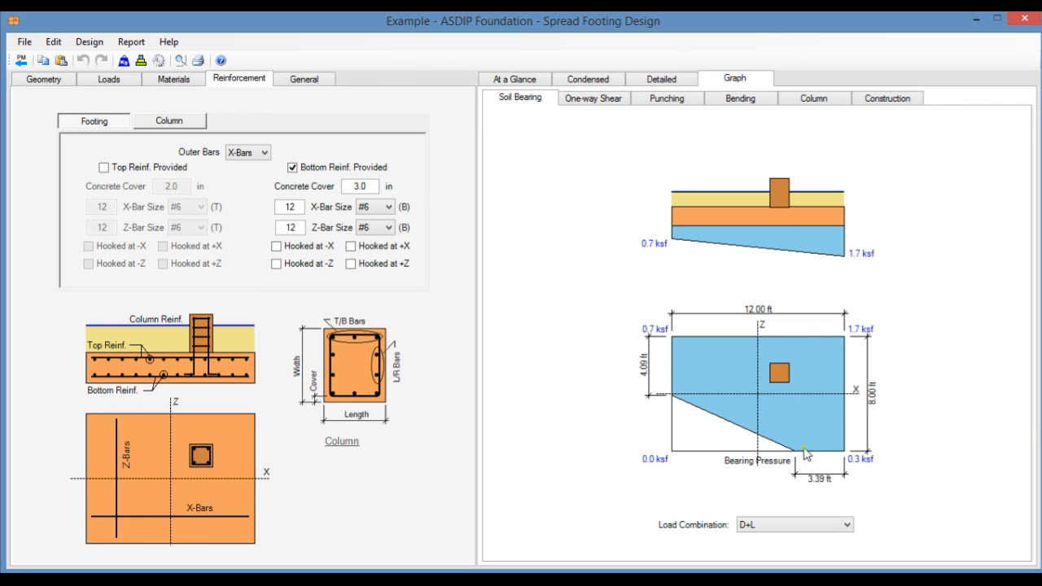
mouse_move(765, 372)
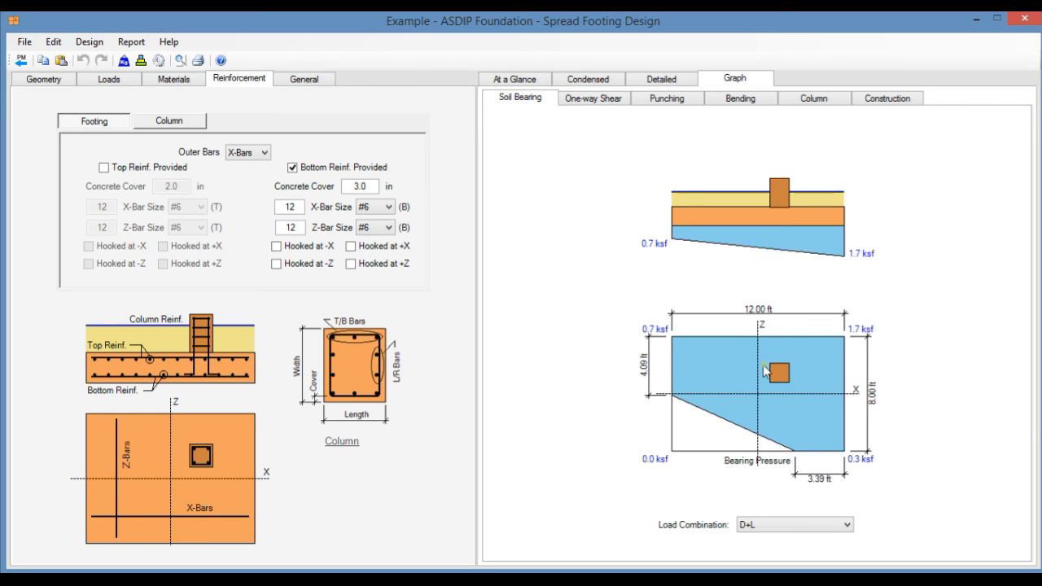
mouse_move(918, 351)
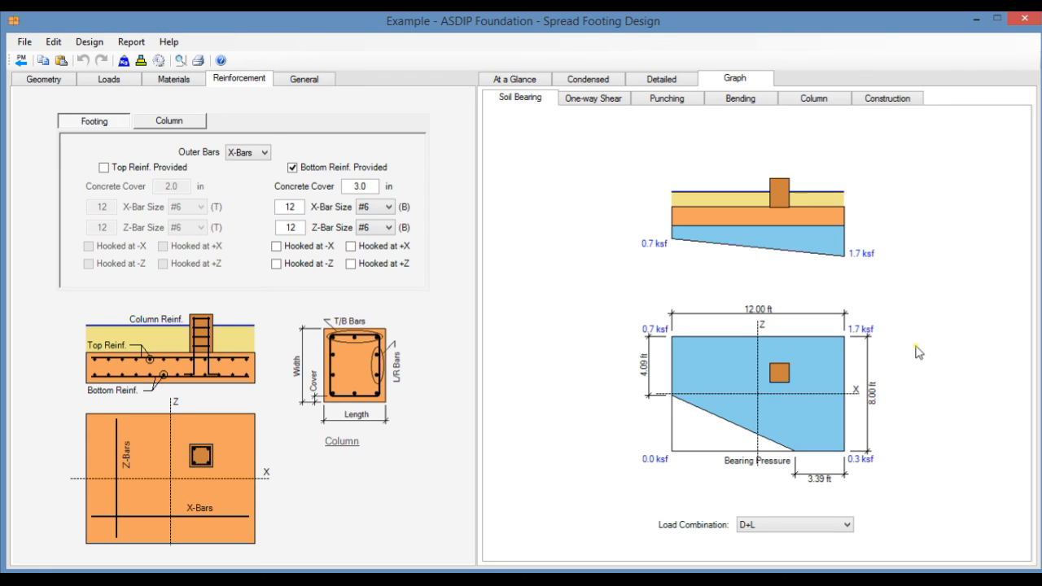